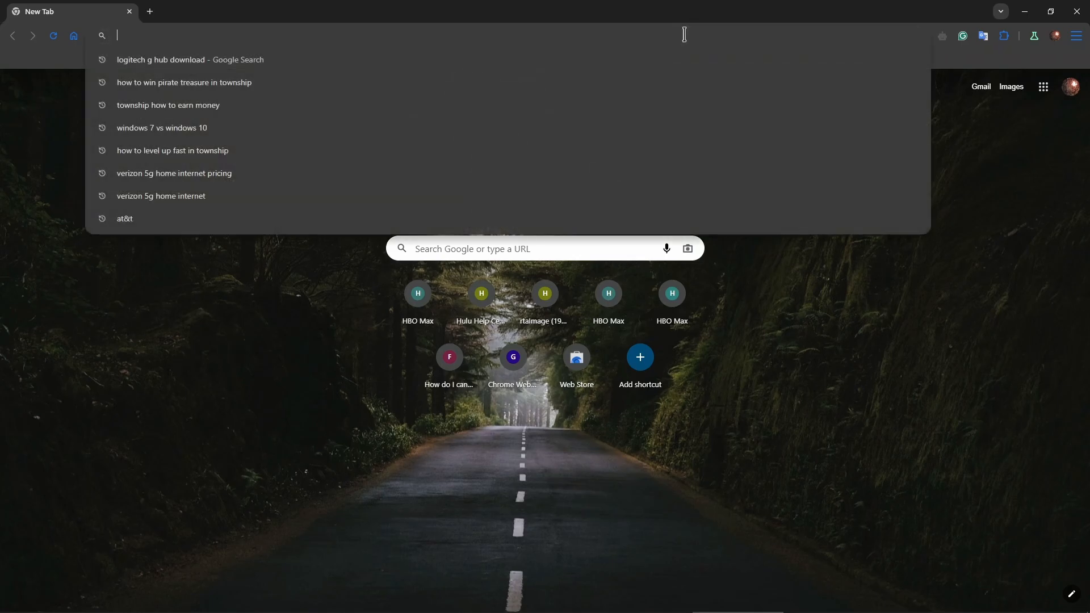
# Step: Search Google for 'ds4windows' and scroll to the GitHub releases result
pyautogui.write('ds4')
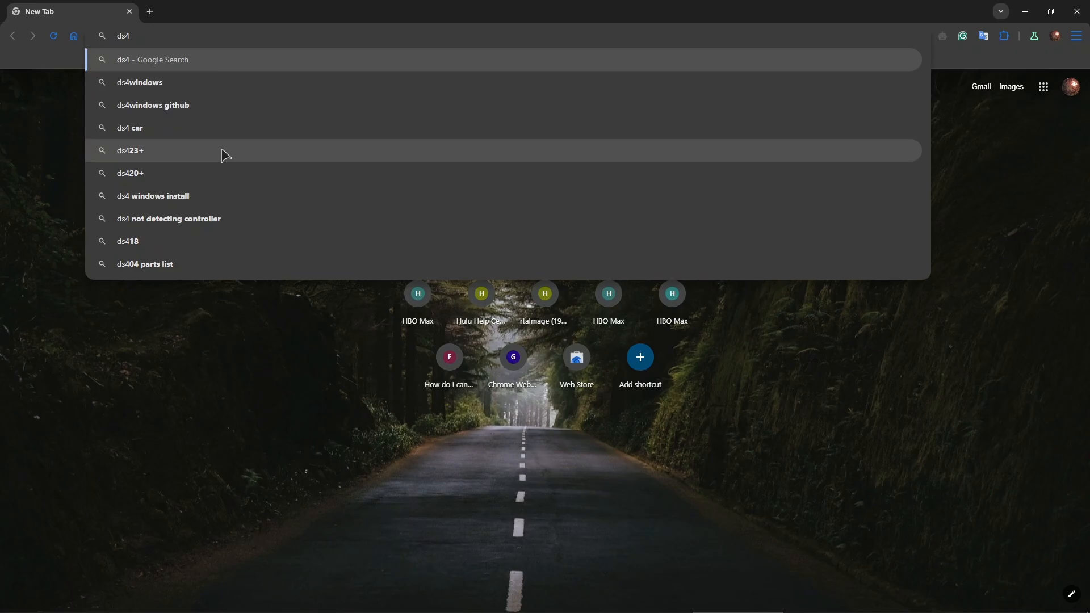
pyautogui.click(139, 81)
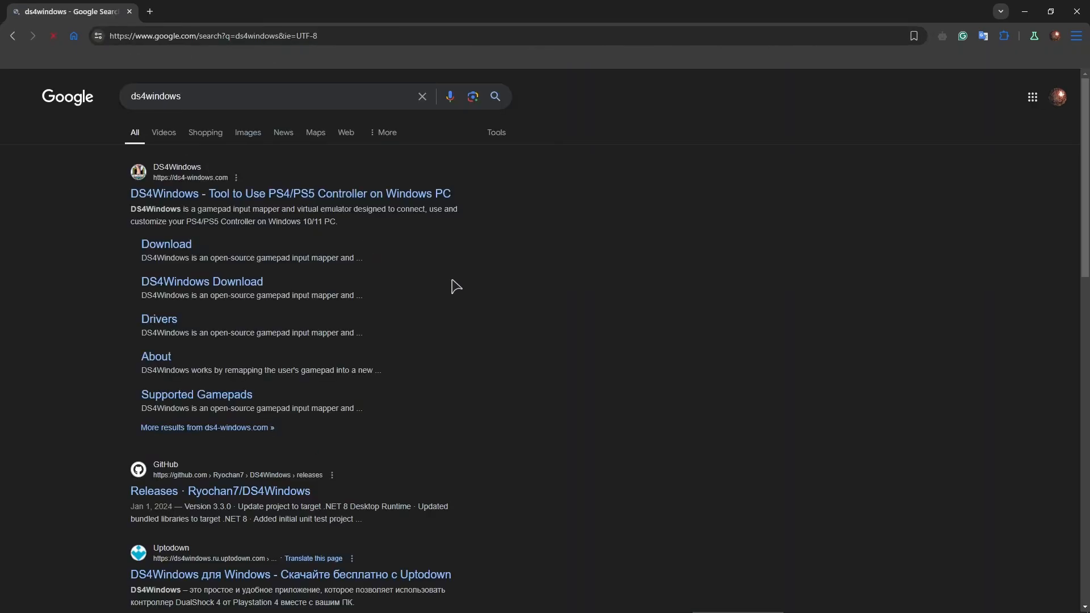
pyautogui.moveTo(518, 326)
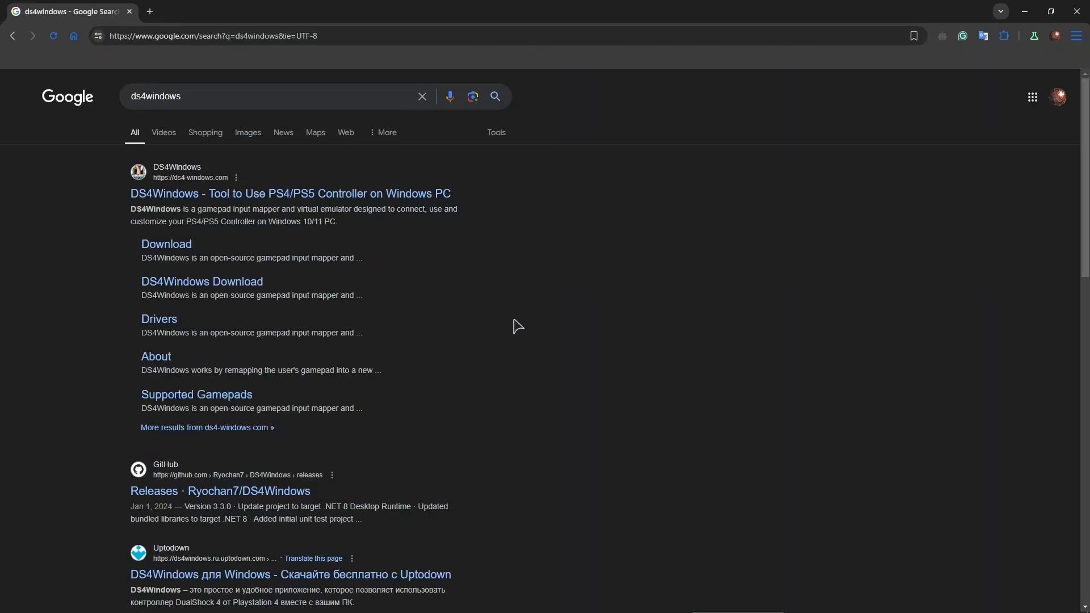
pyautogui.moveTo(146, 235)
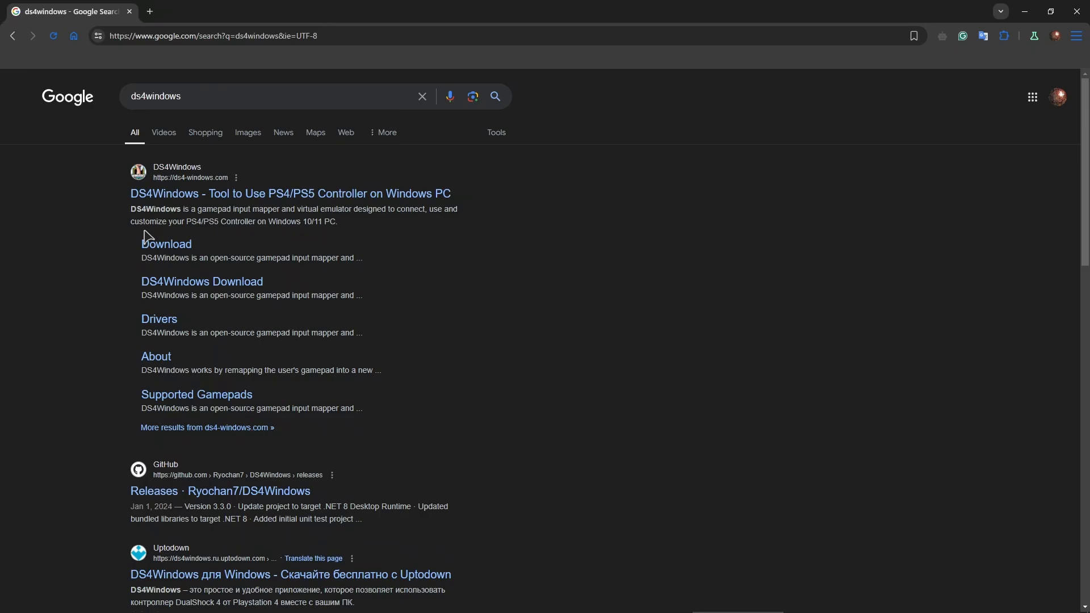
pyautogui.scroll(-3)
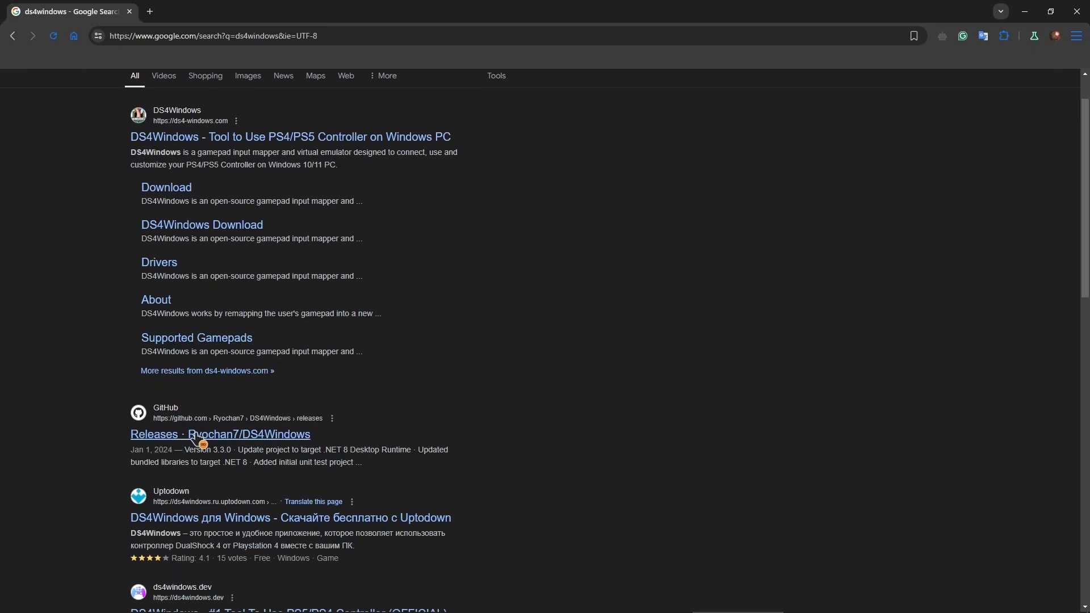
# Step: Open the Ryochan7/DS4Windows releases page and scroll to the Version 3.3.3 assets
pyautogui.click(221, 434)
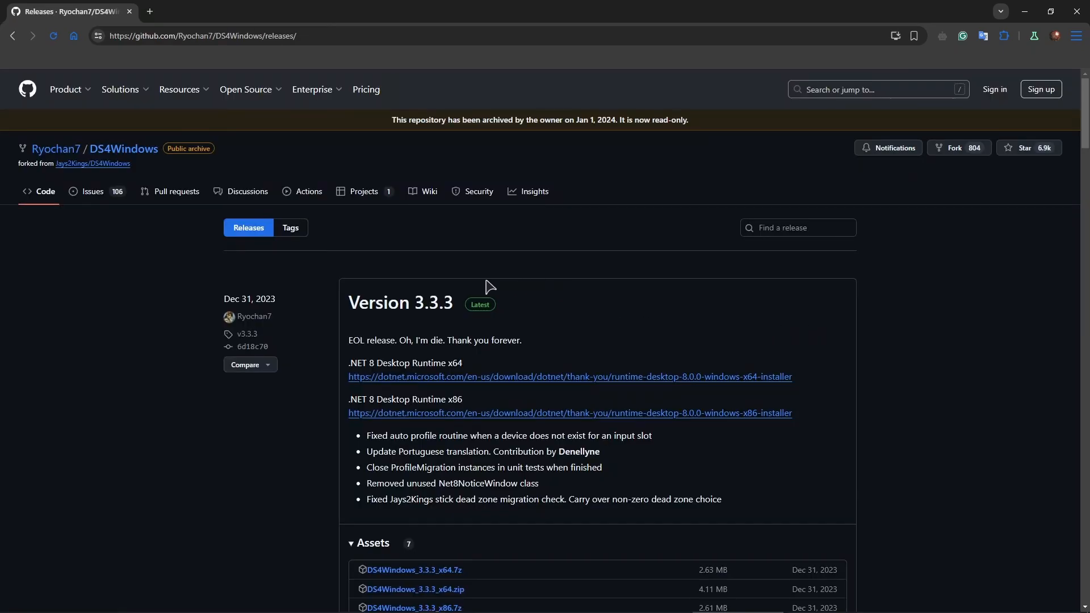
pyautogui.moveTo(152, 213)
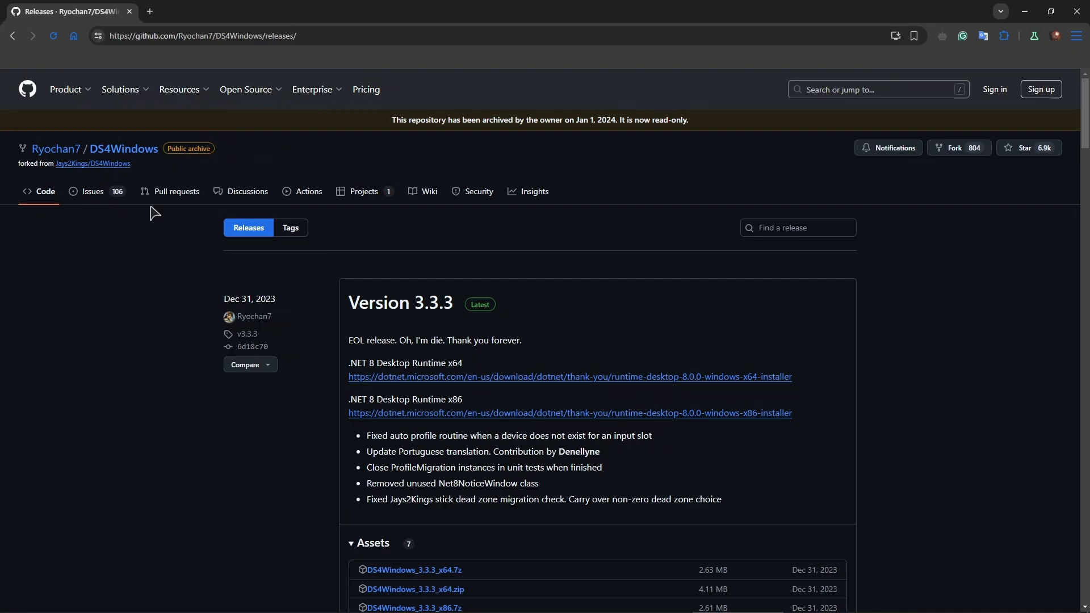
pyautogui.moveTo(332, 340)
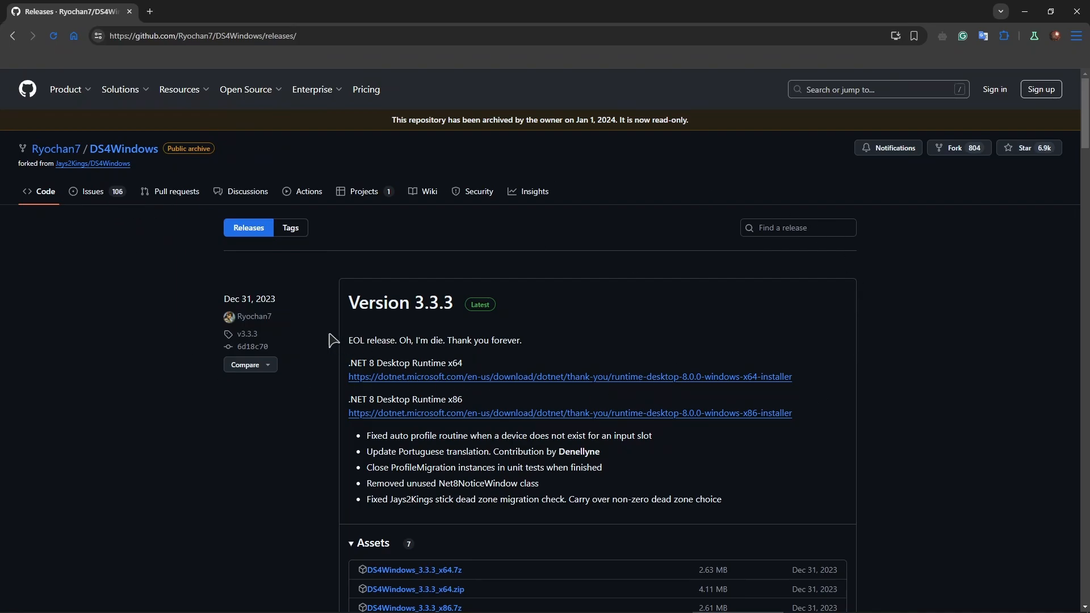
pyautogui.scroll(-3)
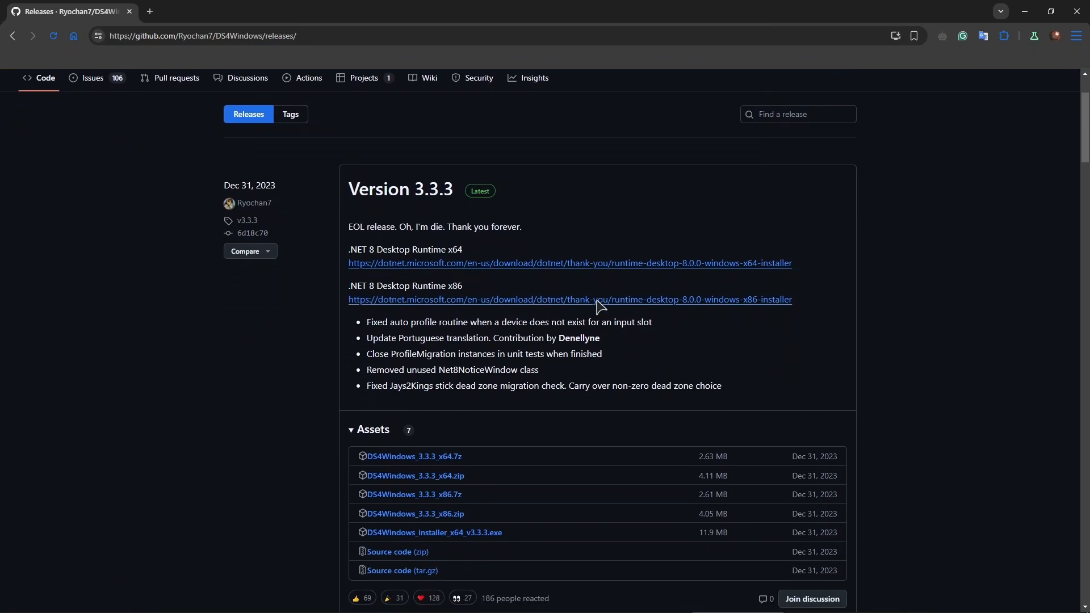
pyautogui.moveTo(400, 189)
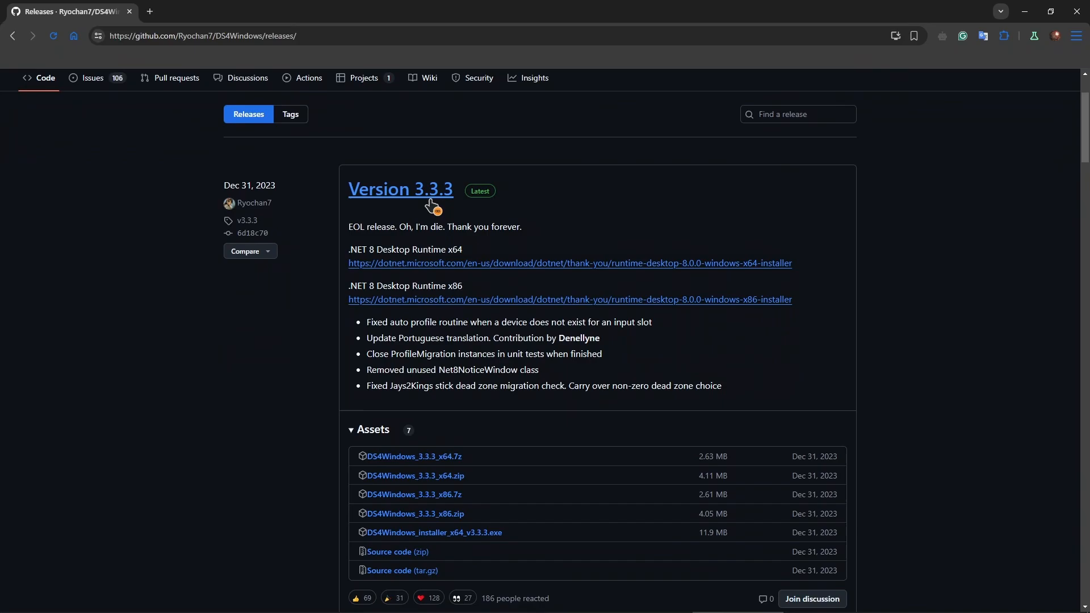
pyautogui.moveTo(621, 220)
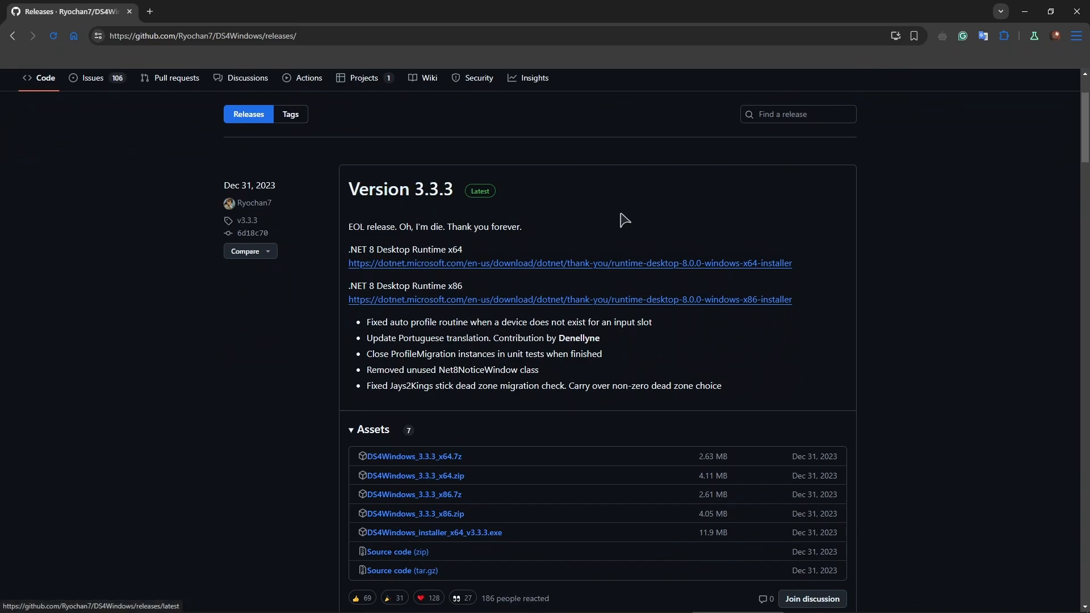
pyautogui.moveTo(644, 314)
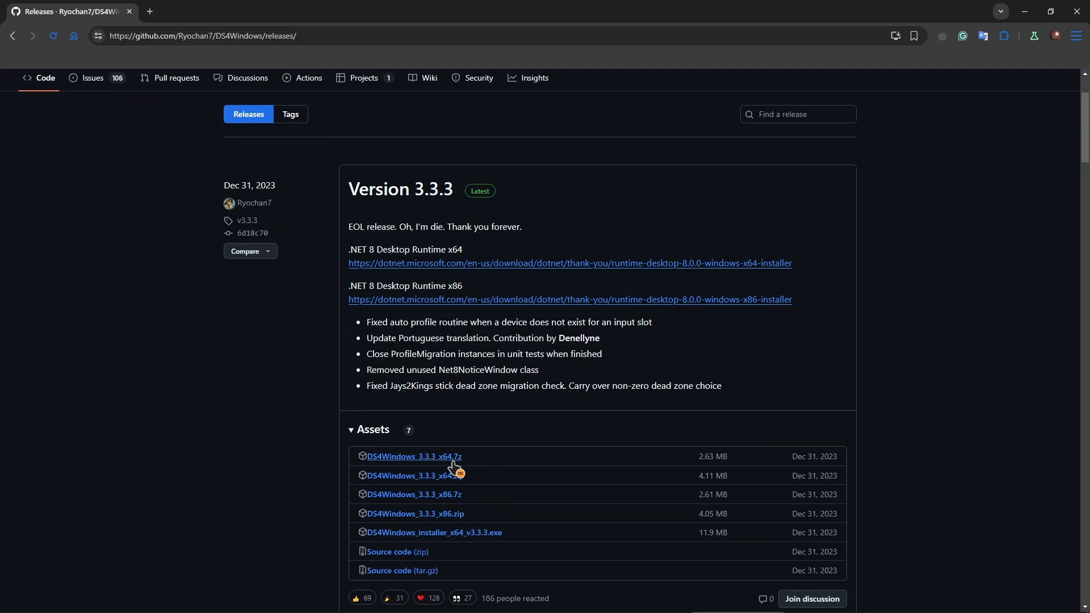
pyautogui.moveTo(485, 483)
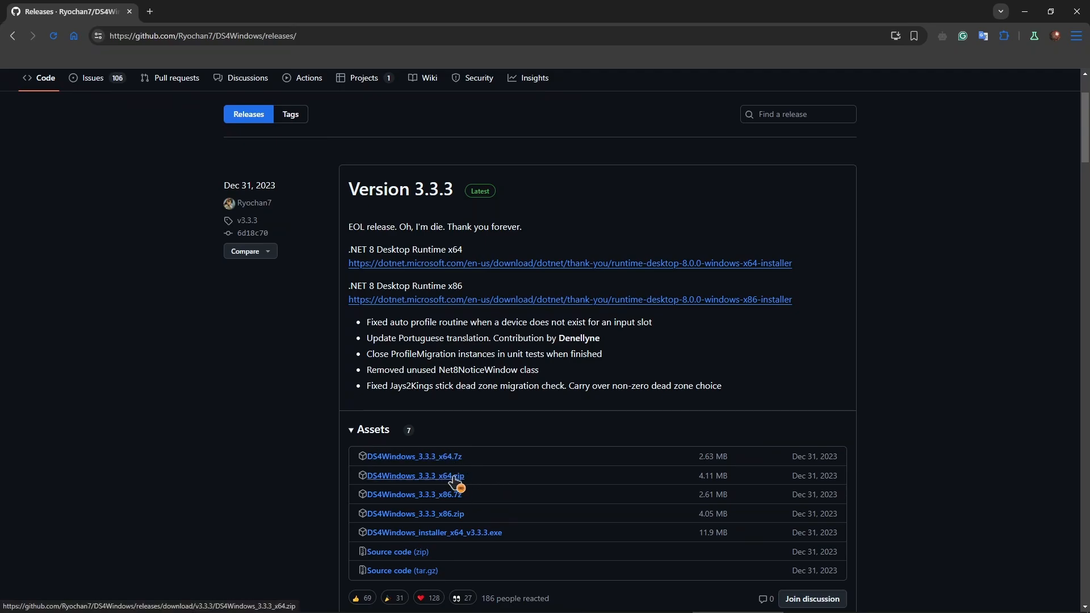
pyautogui.moveTo(414, 455)
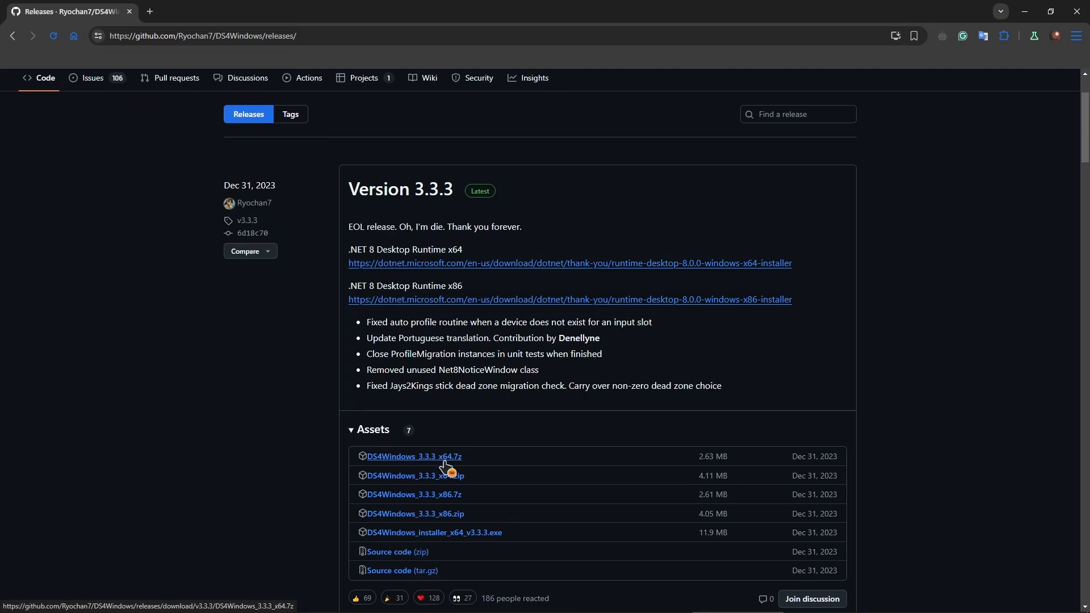
pyautogui.moveTo(504, 461)
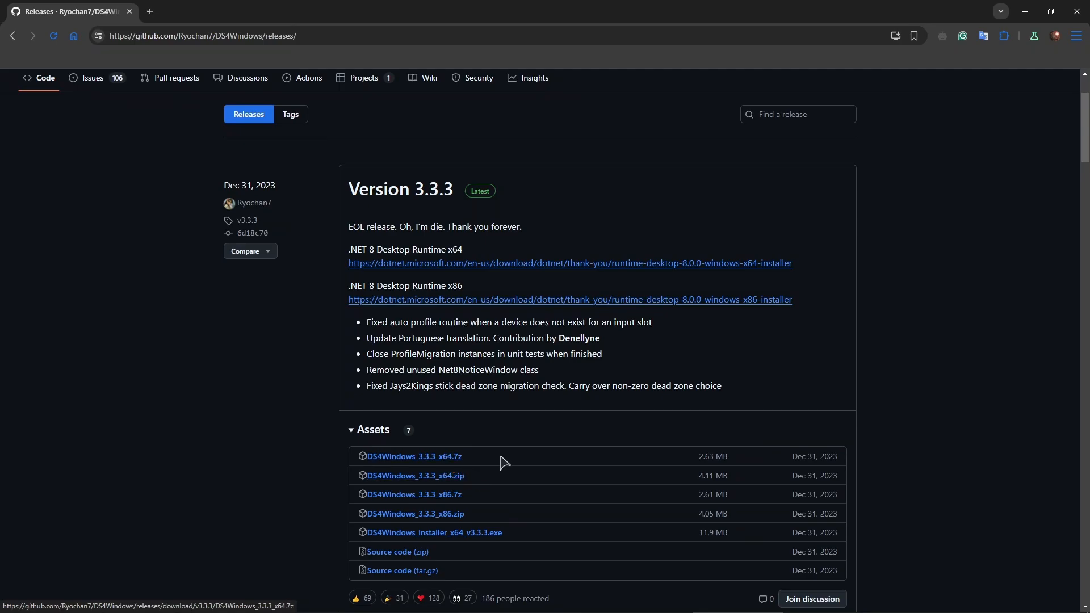
pyautogui.moveTo(1031, 9)
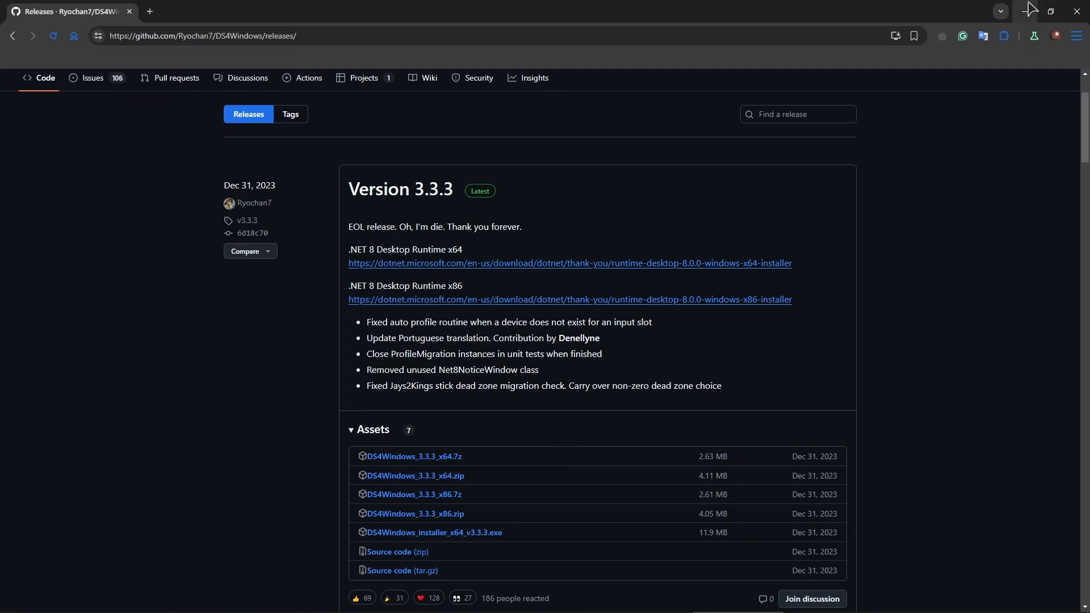
pyautogui.moveTo(449, 475)
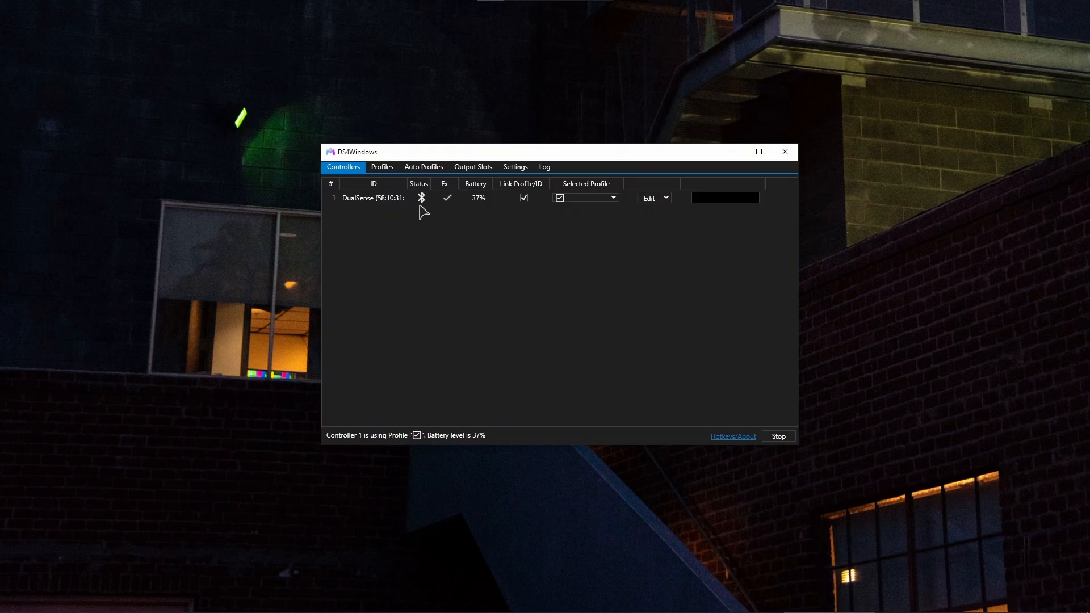
pyautogui.click(542, 197)
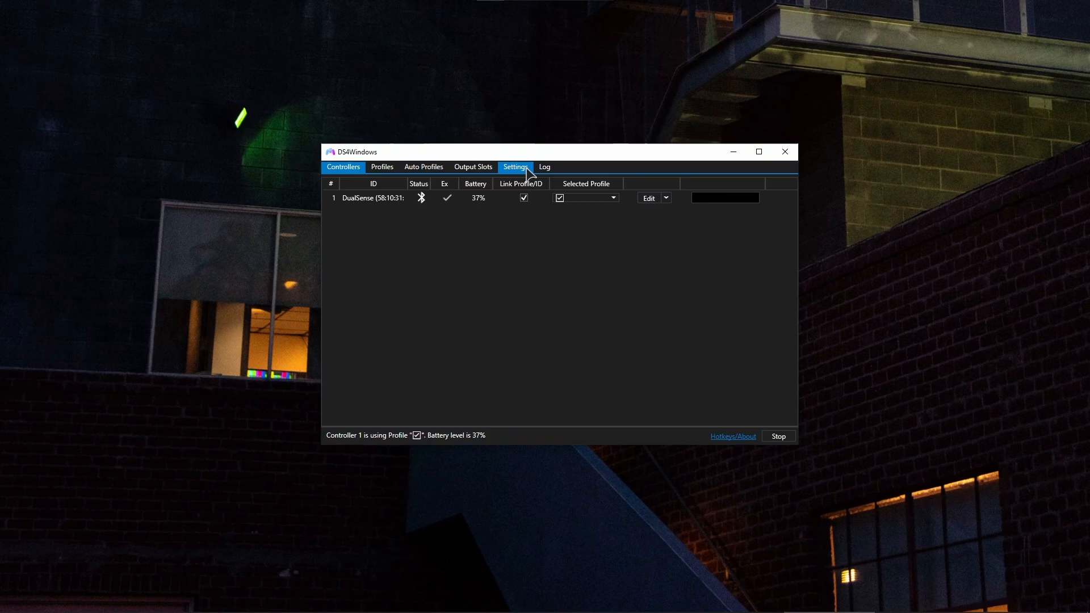
pyautogui.click(514, 167)
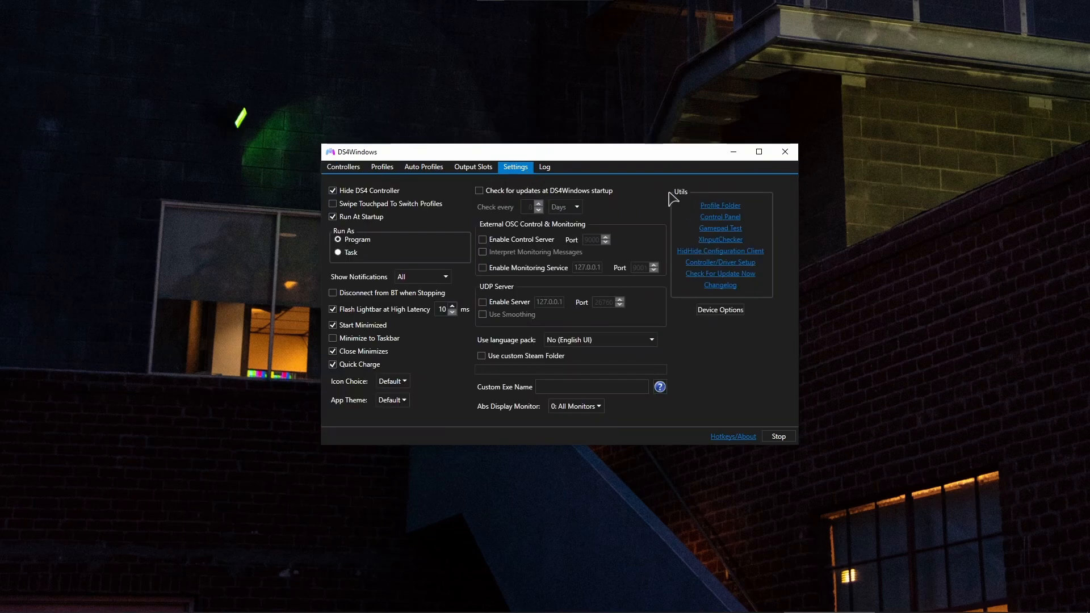
pyautogui.click(343, 167)
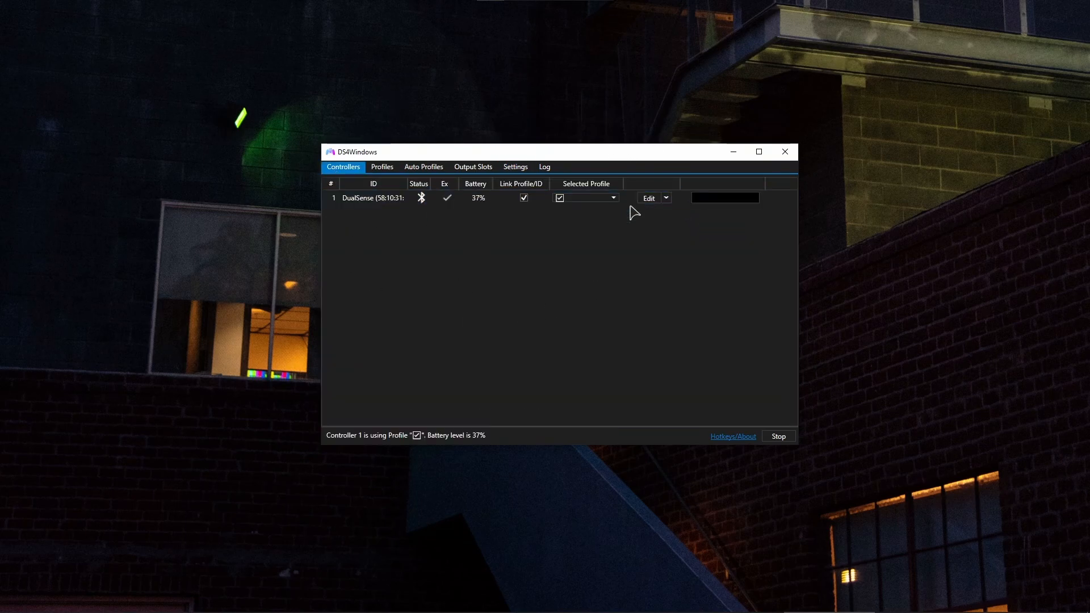
pyautogui.click(514, 166)
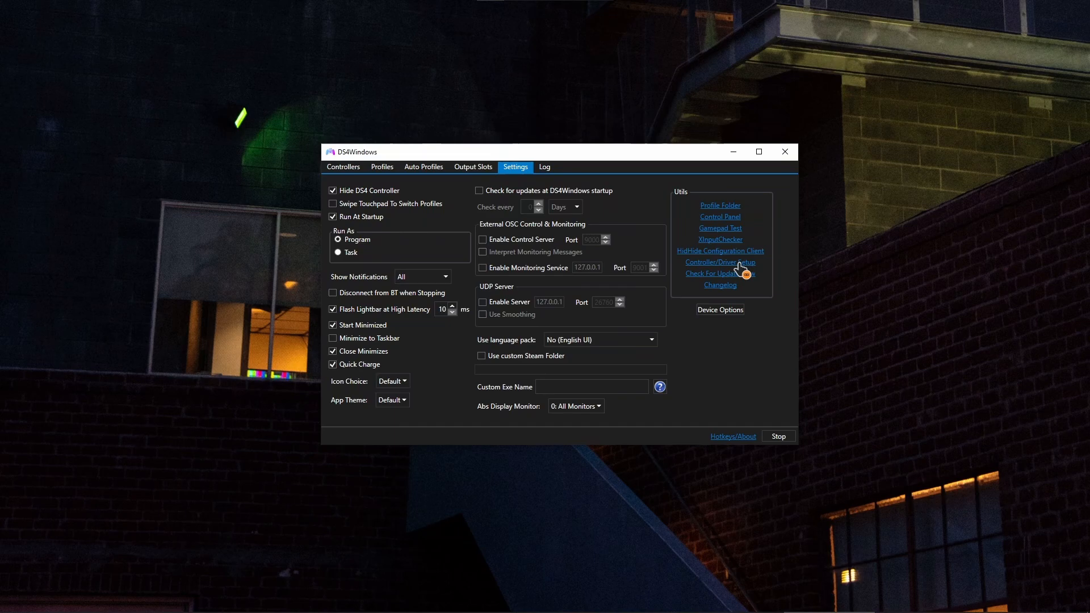
pyautogui.click(720, 263)
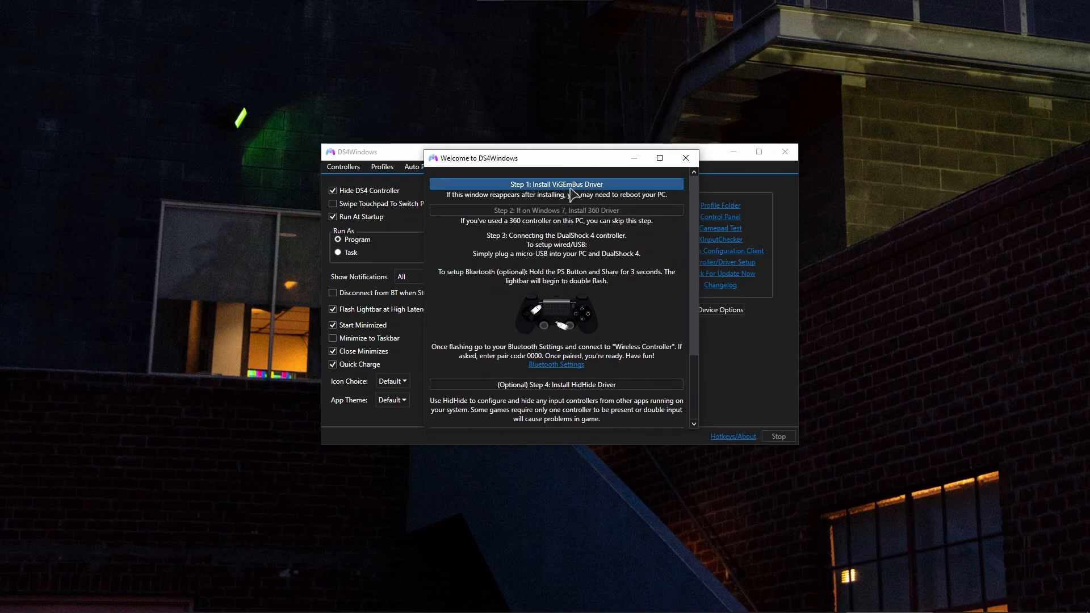
pyautogui.moveTo(574, 196)
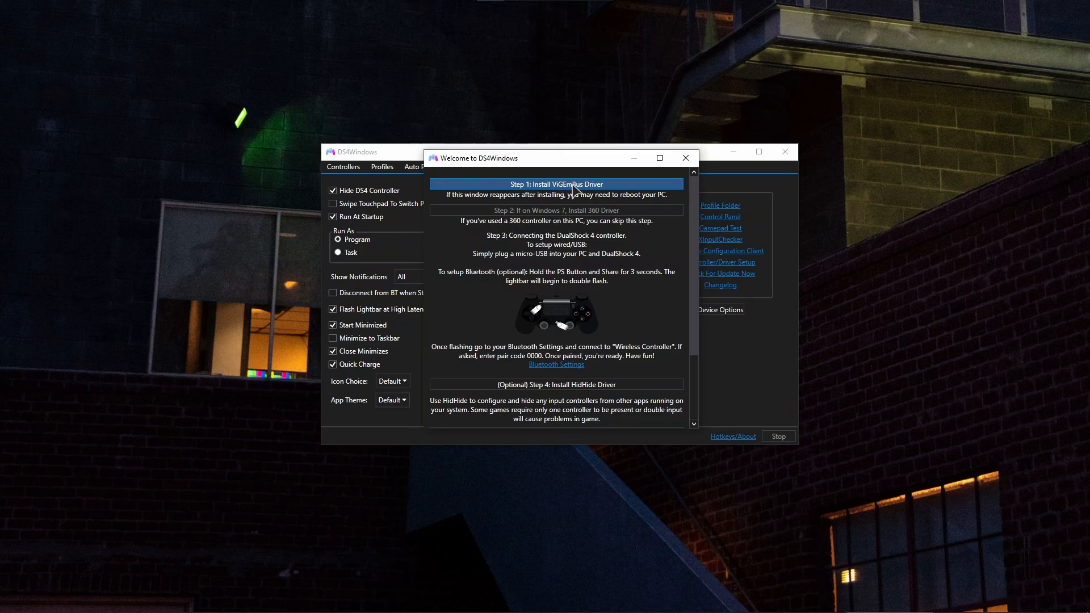
pyautogui.scroll(-3)
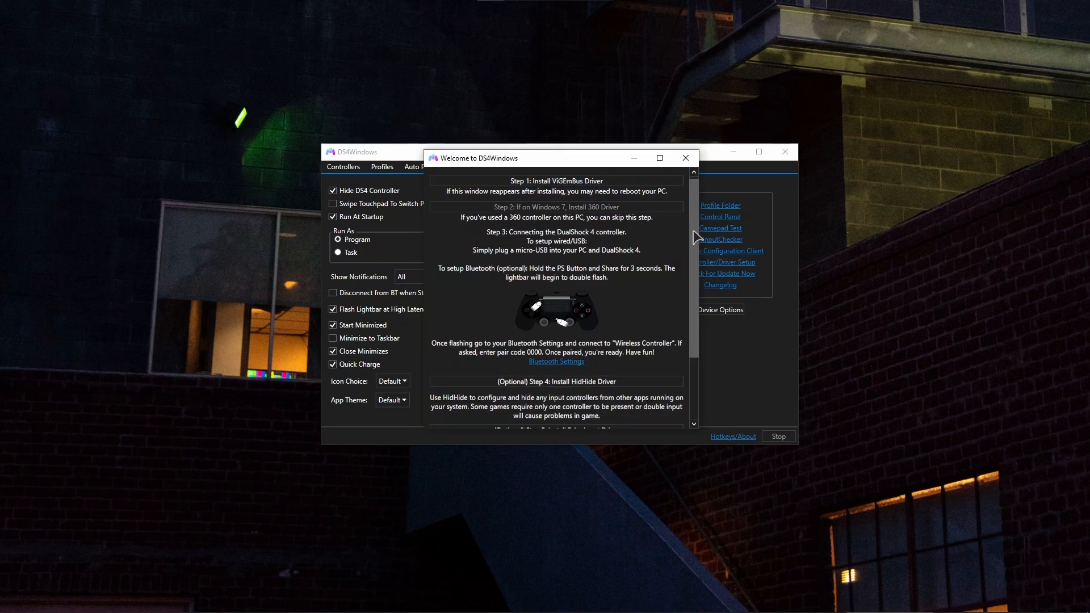
pyautogui.scroll(-3)
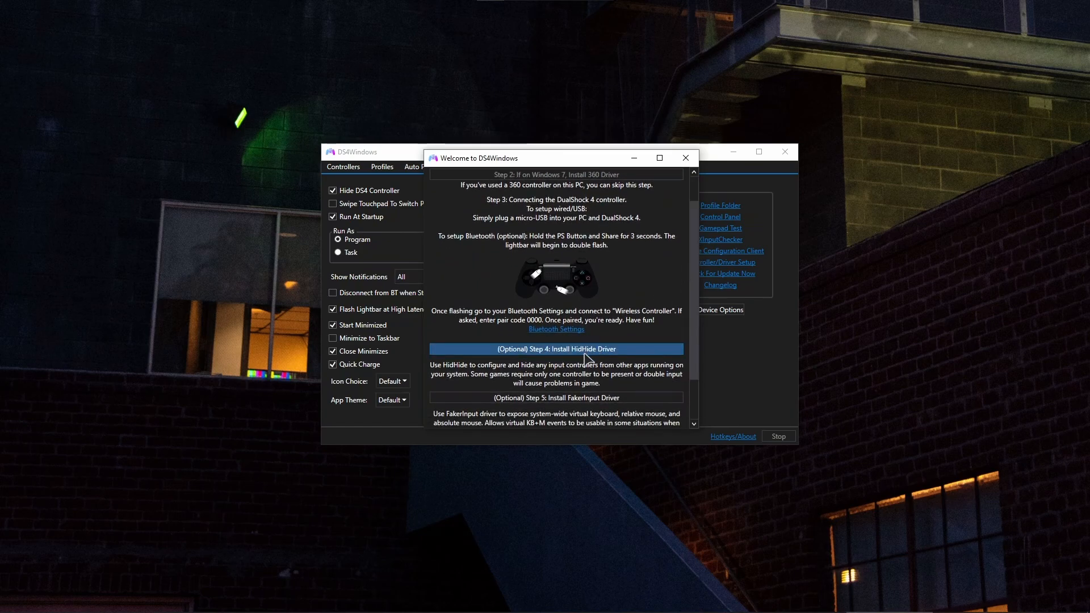
pyautogui.moveTo(599, 356)
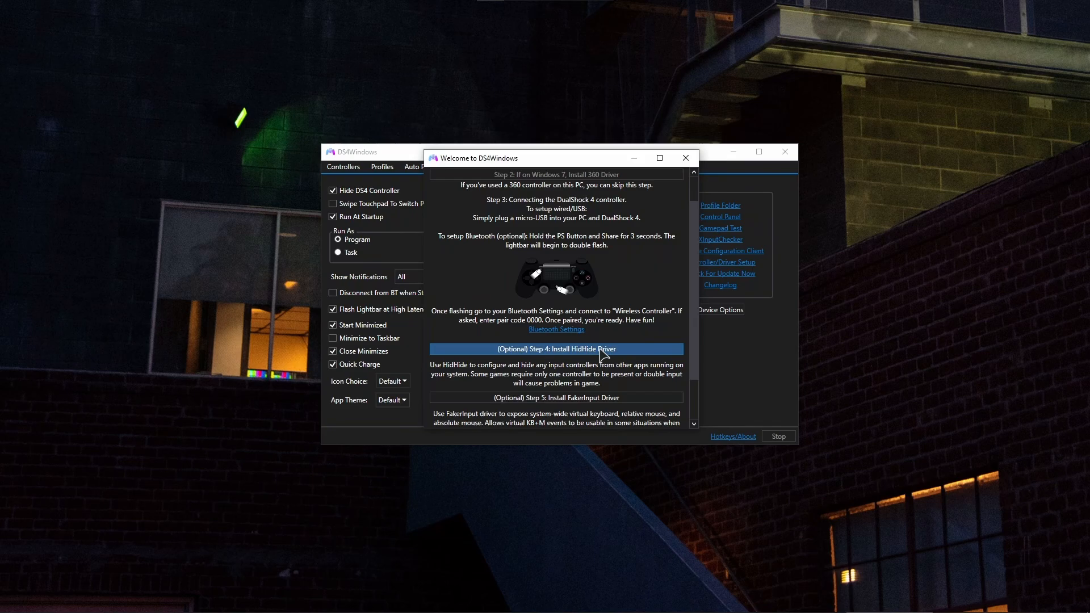
pyautogui.moveTo(561, 202)
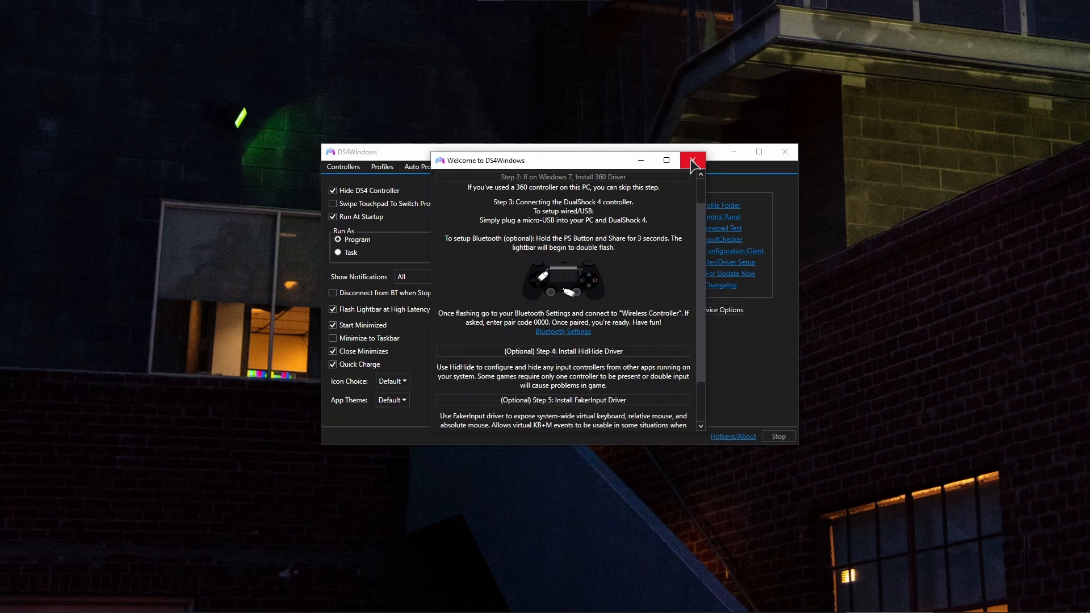
# Step: Close the Welcome to DS4Windows guide
pyautogui.click(691, 161)
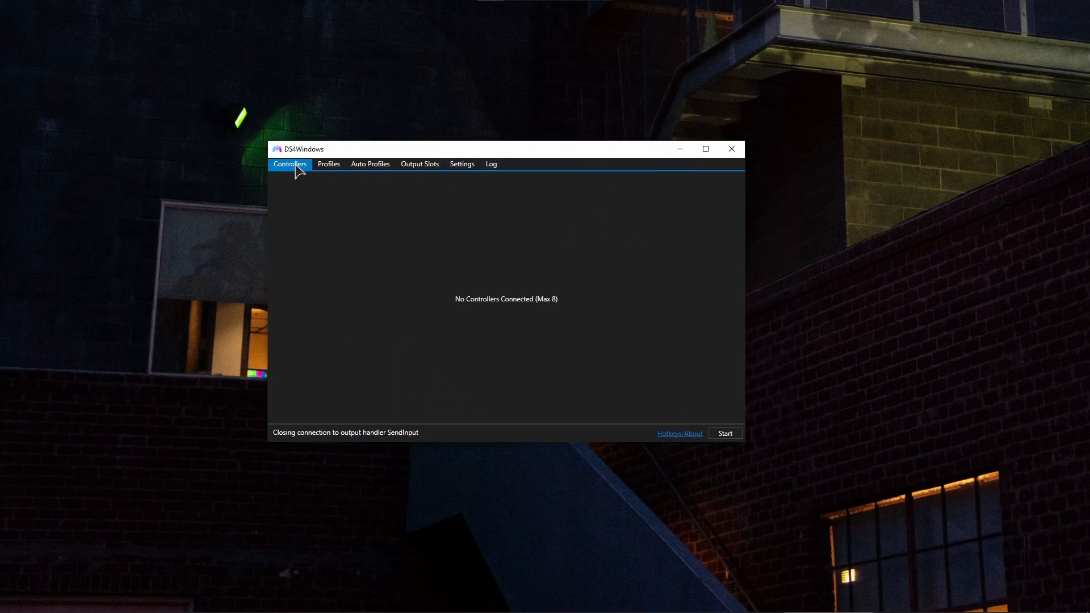
pyautogui.moveTo(520, 246)
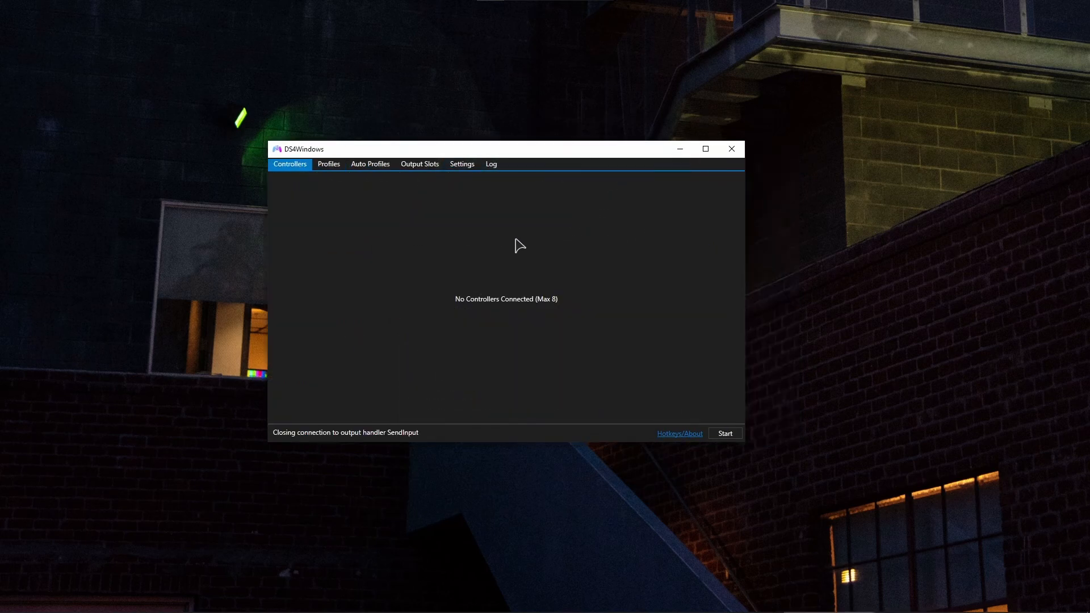
pyautogui.moveTo(517, 267)
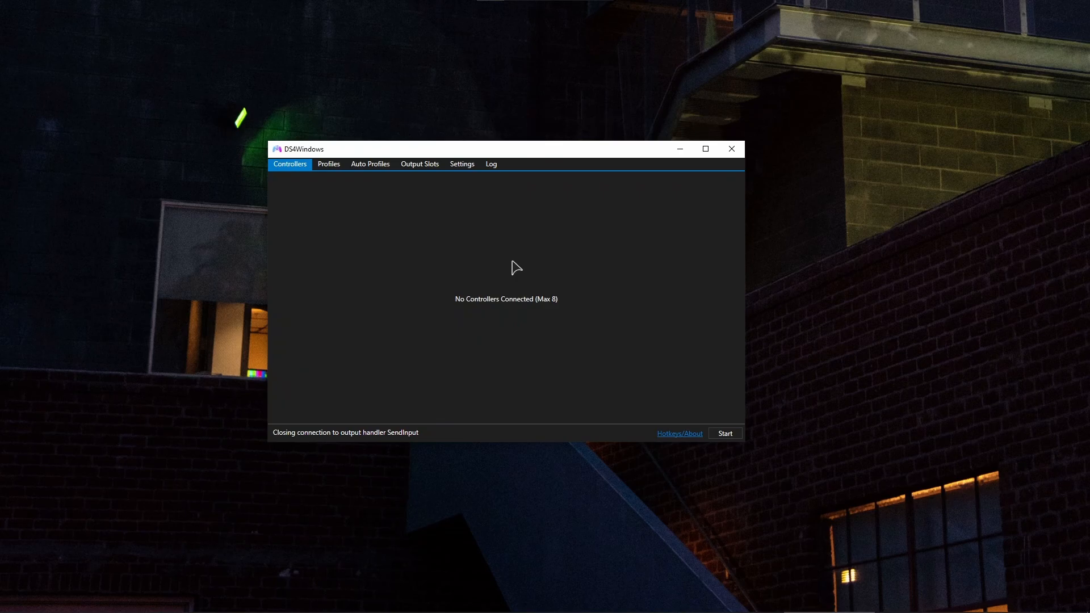
pyautogui.moveTo(542, 267)
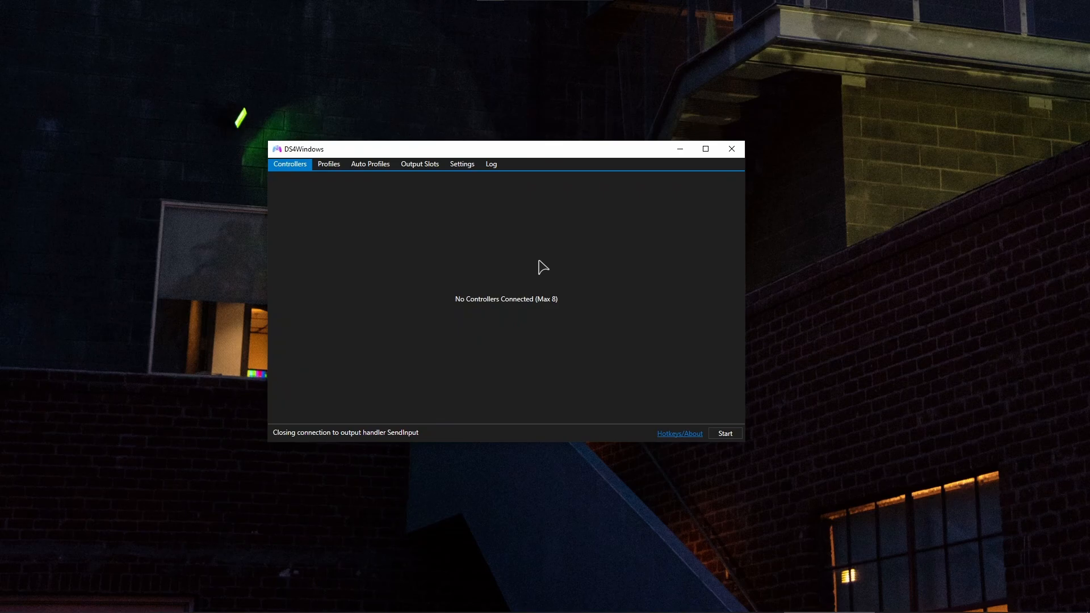
pyautogui.moveTo(550, 267)
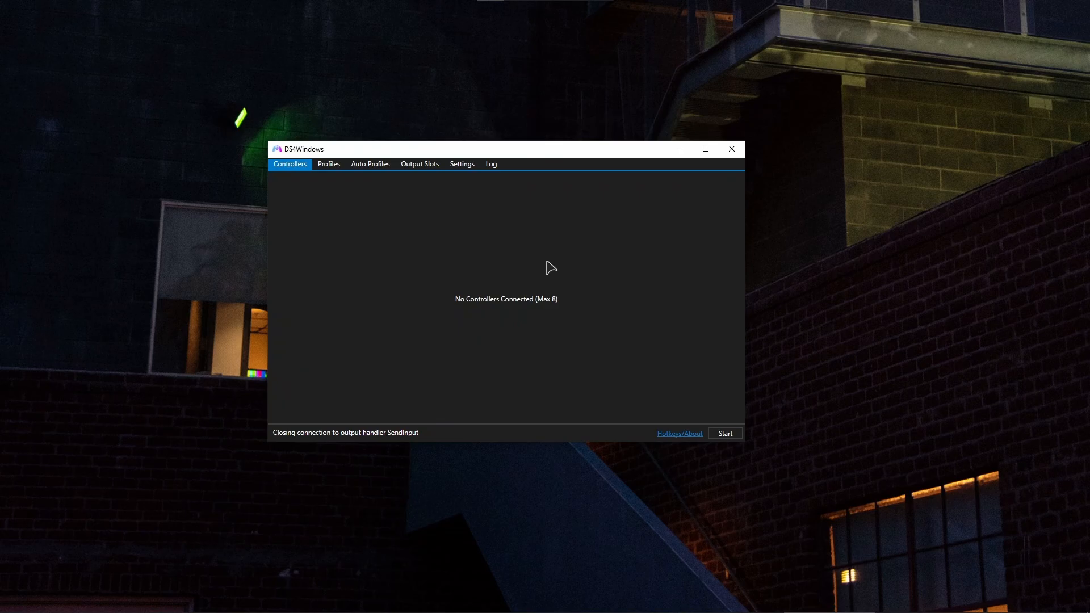
pyautogui.moveTo(501, 269)
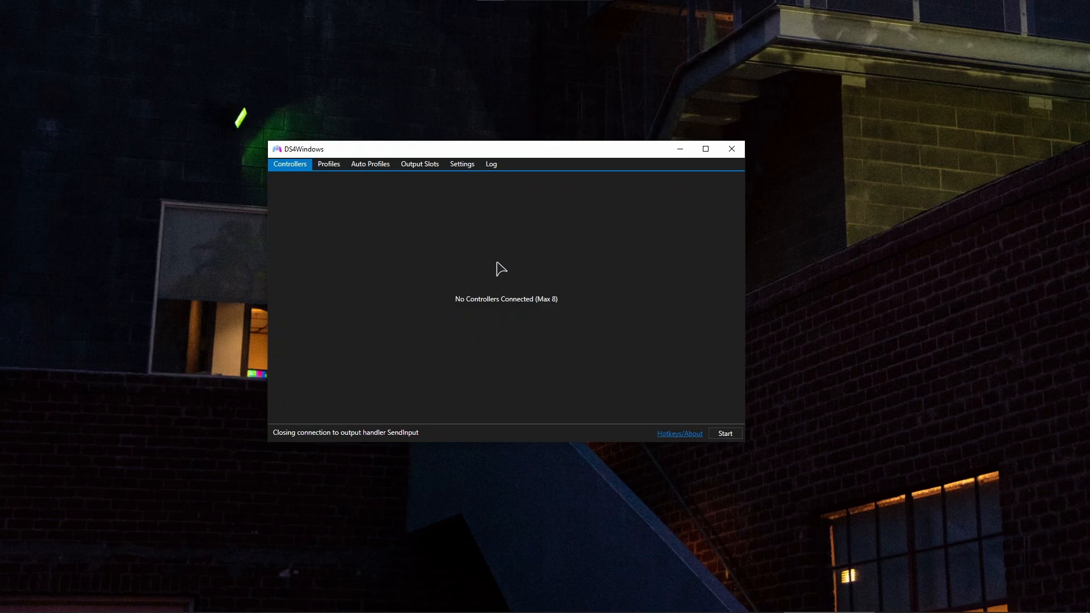
pyautogui.moveTo(468, 293)
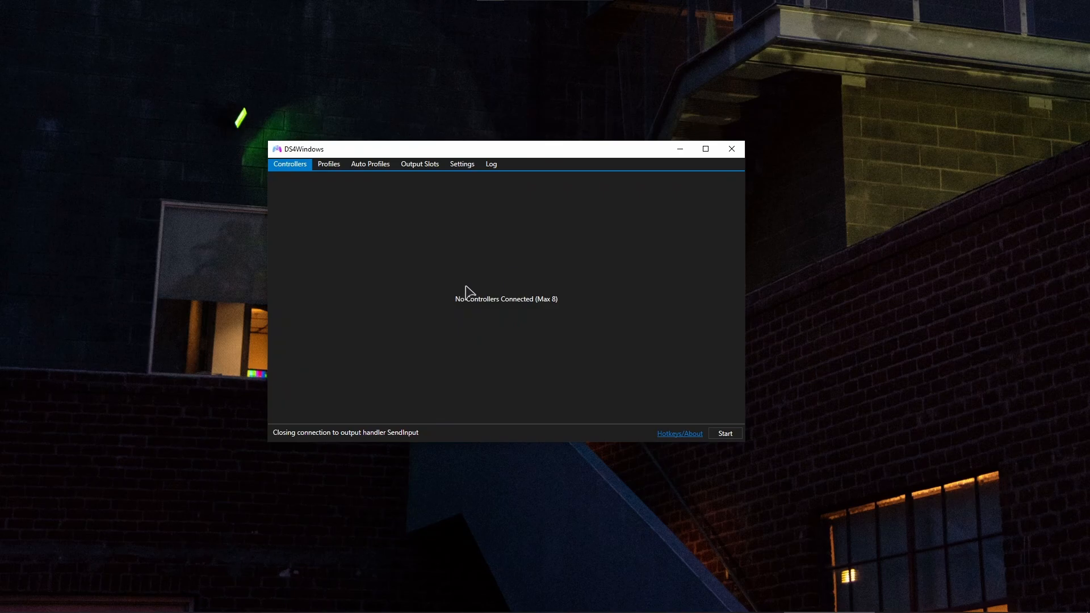
# Step: Start the service and select the Bluetooth-connected DualSense at 25% battery
pyautogui.click(724, 434)
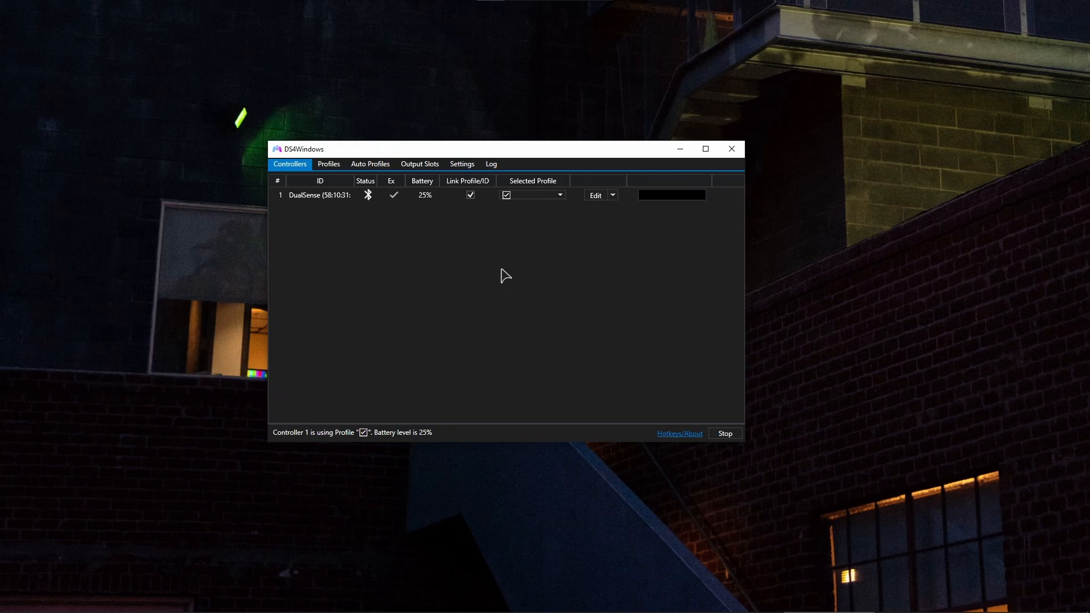
pyautogui.moveTo(436, 242)
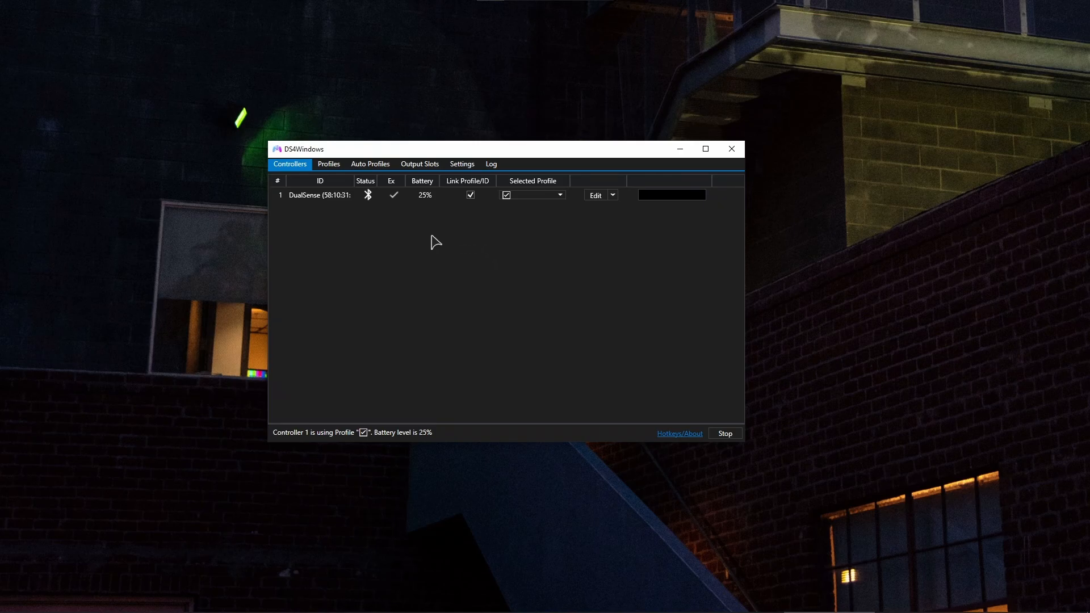
pyautogui.click(317, 194)
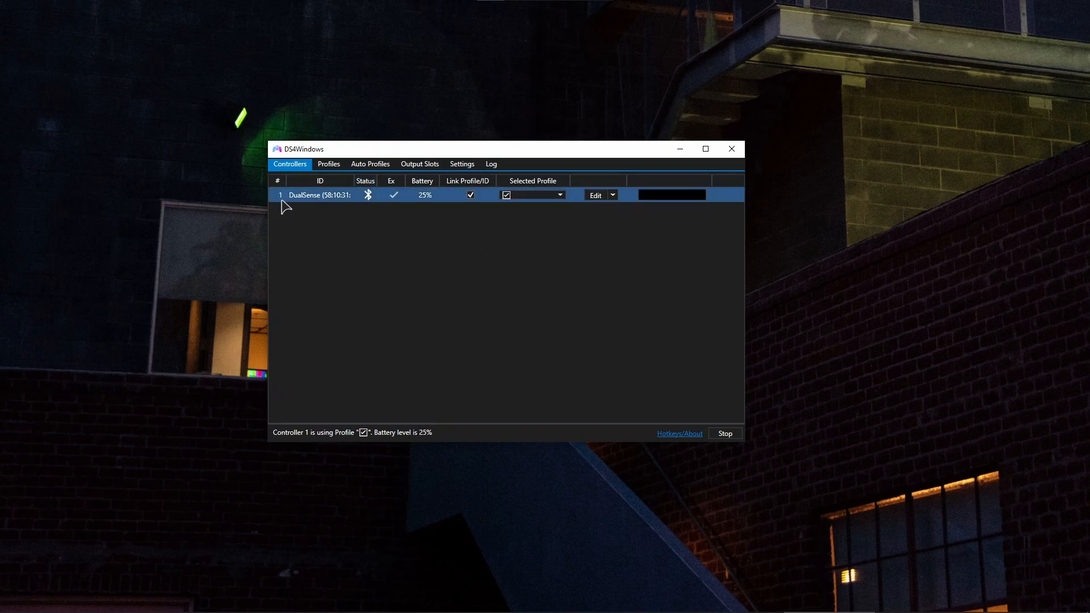
pyautogui.moveTo(392, 195)
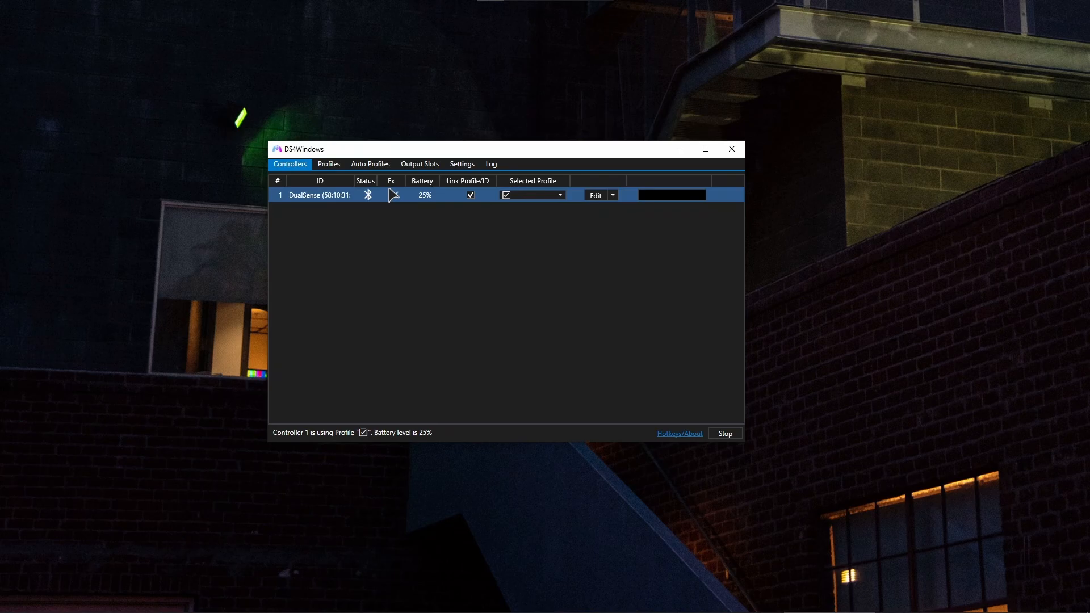
pyautogui.moveTo(395, 196)
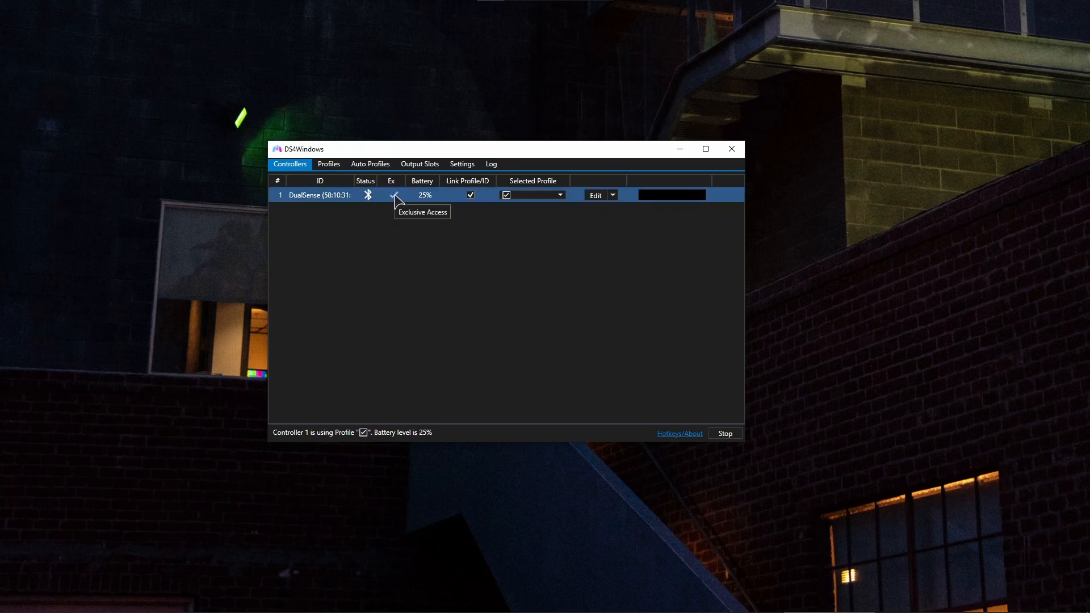
pyautogui.moveTo(403, 199)
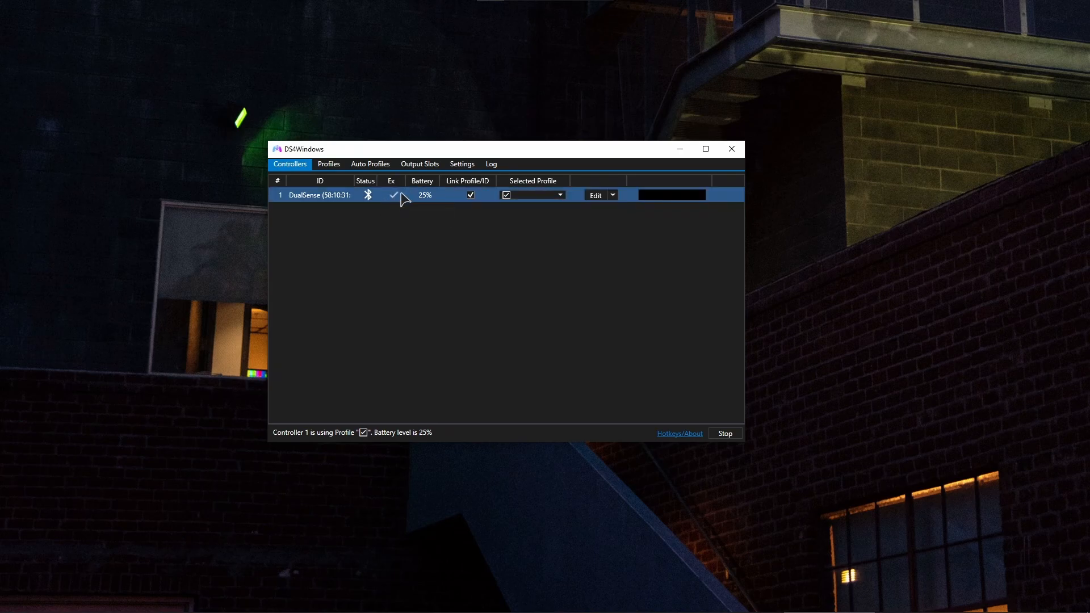
pyautogui.moveTo(394, 198)
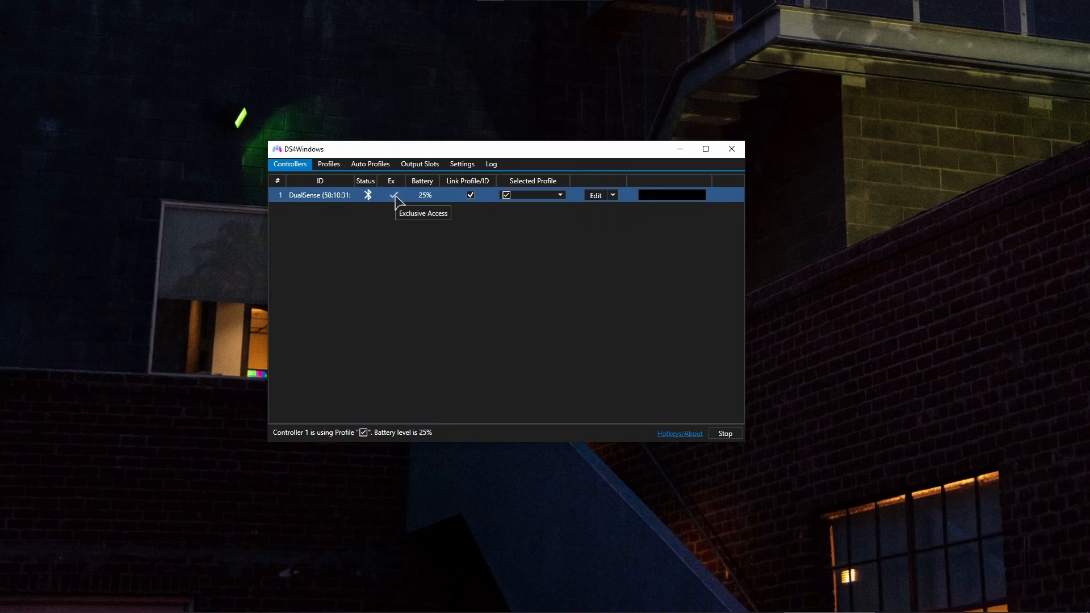
pyautogui.moveTo(394, 197)
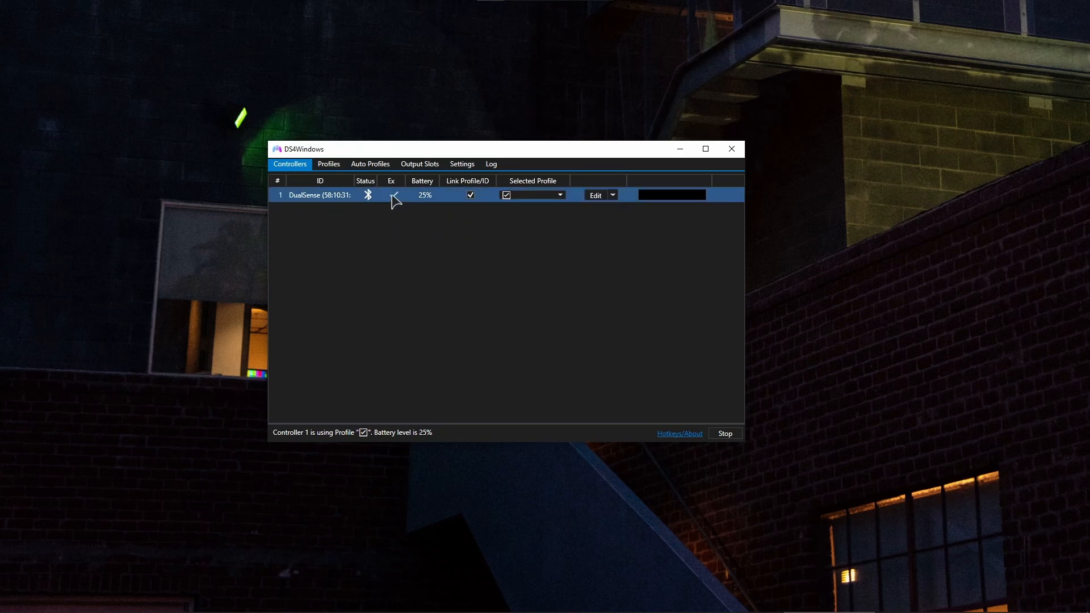
pyautogui.moveTo(394, 196)
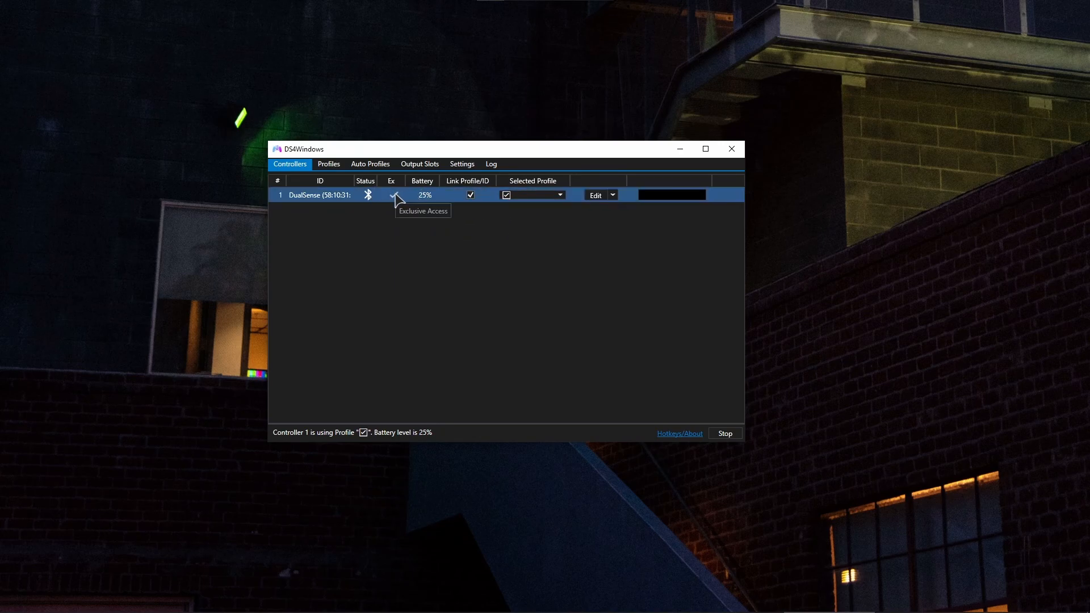
pyautogui.moveTo(532, 202)
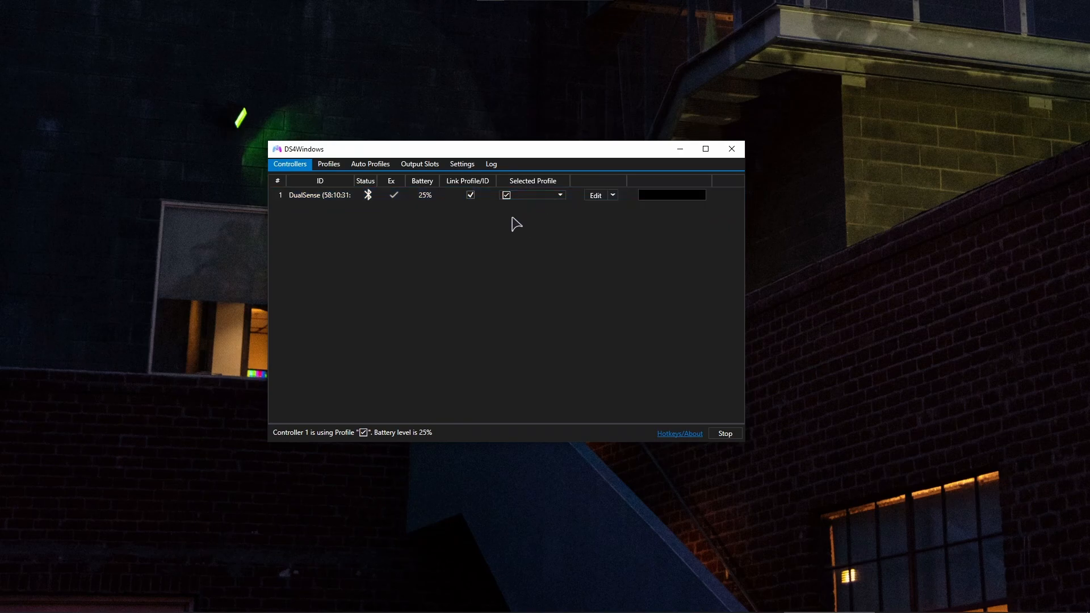
pyautogui.moveTo(515, 219)
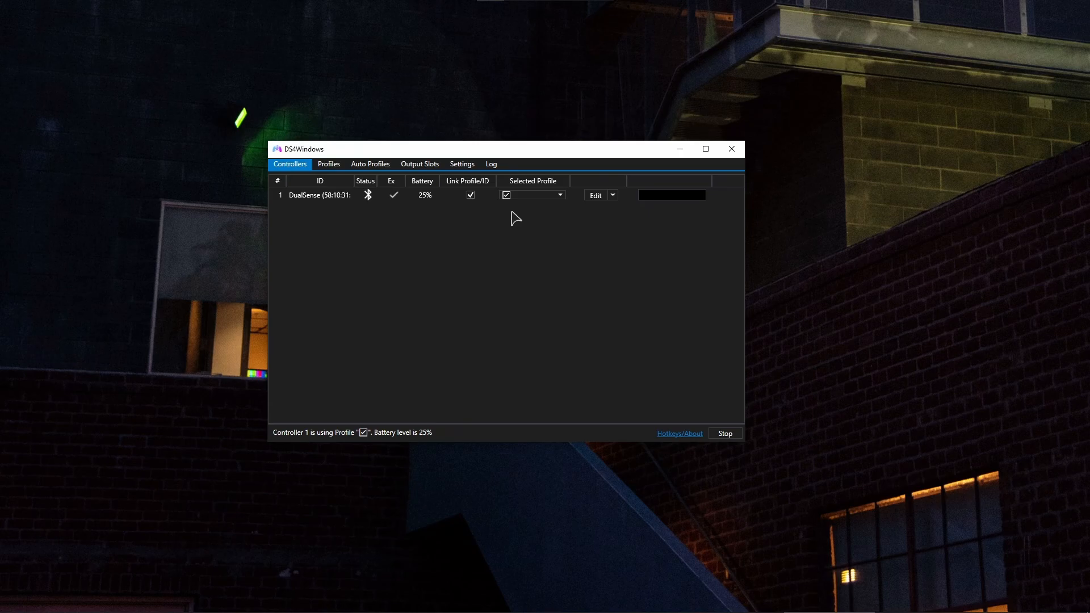
pyautogui.moveTo(458, 235)
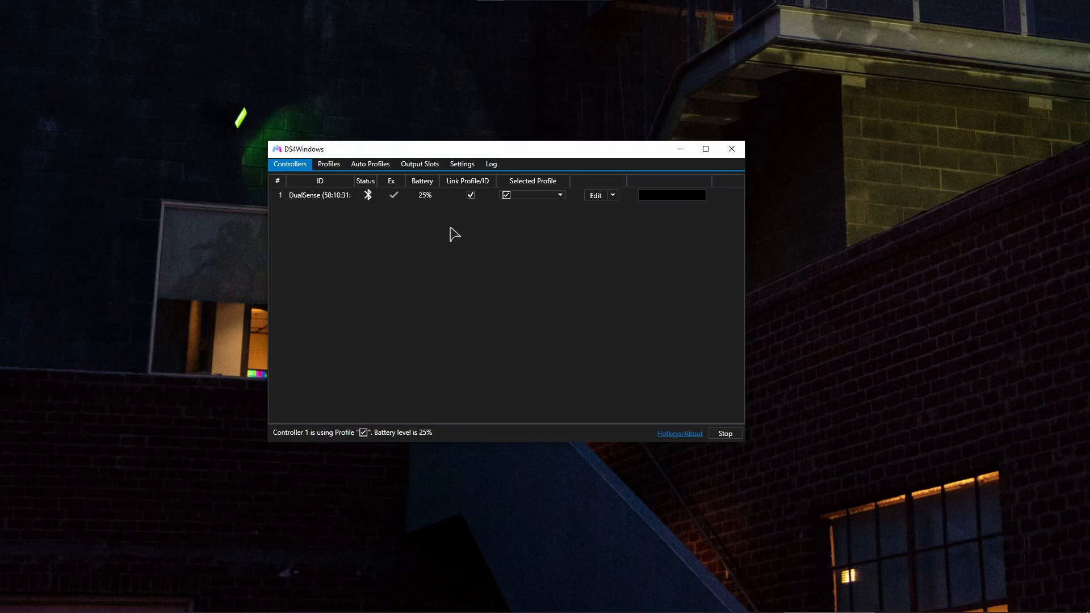
pyautogui.click(532, 195)
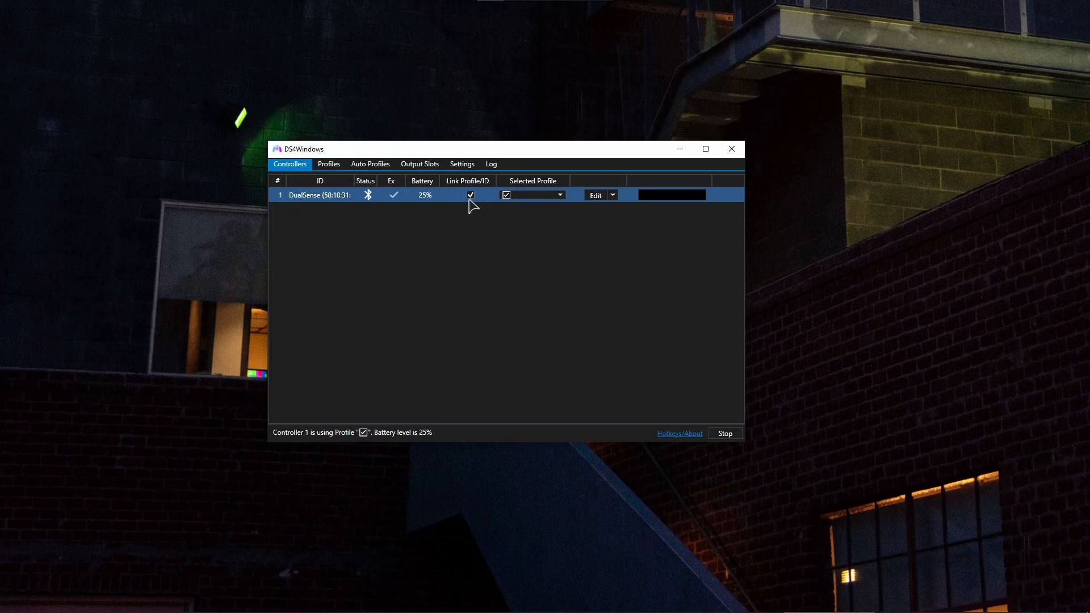
pyautogui.moveTo(414, 198)
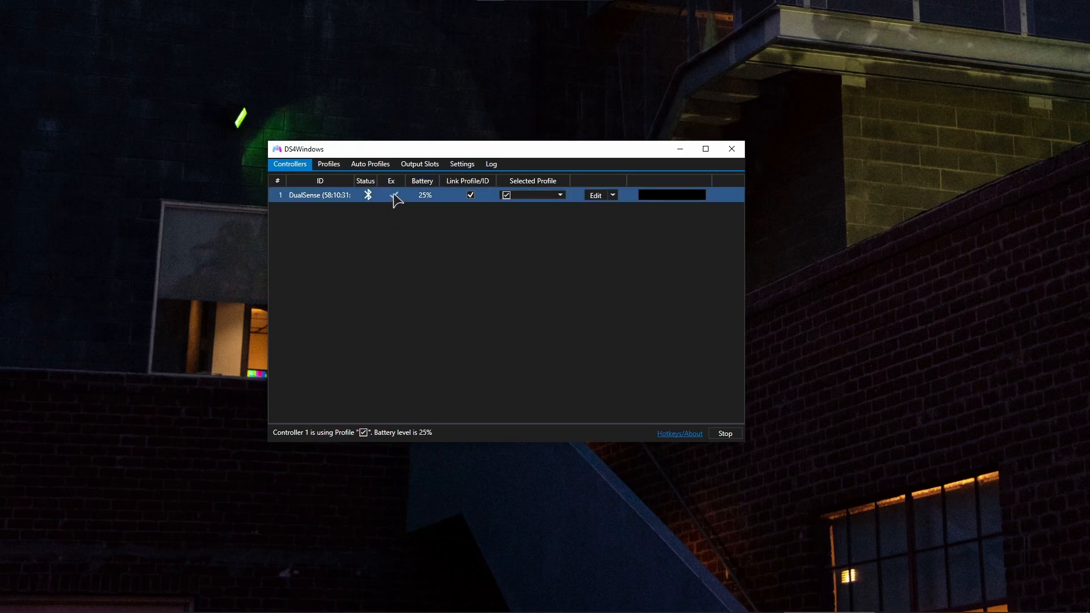
pyautogui.moveTo(393, 194)
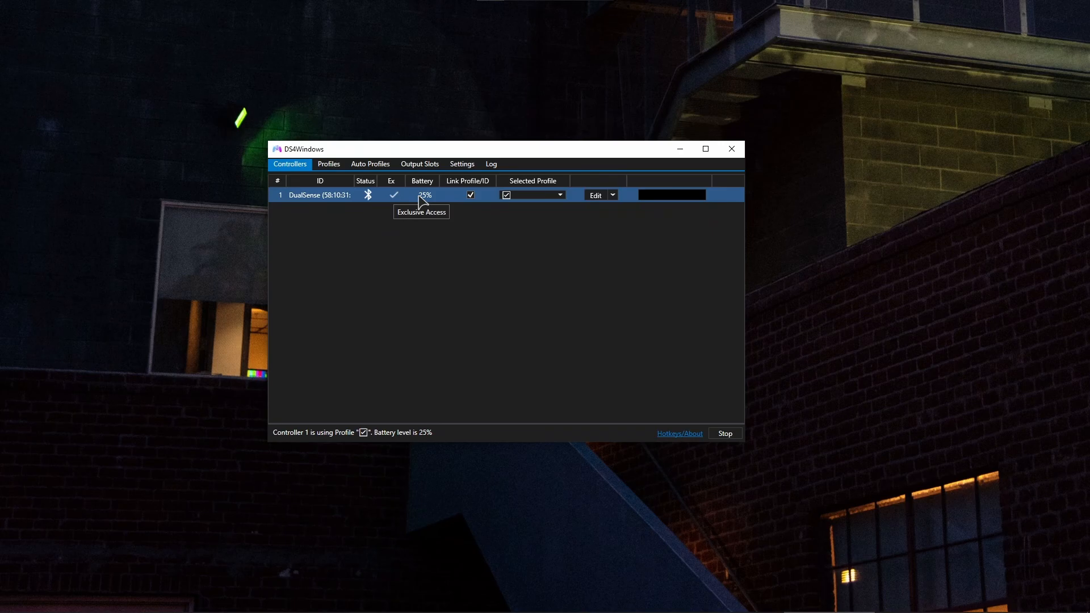
pyautogui.moveTo(428, 204)
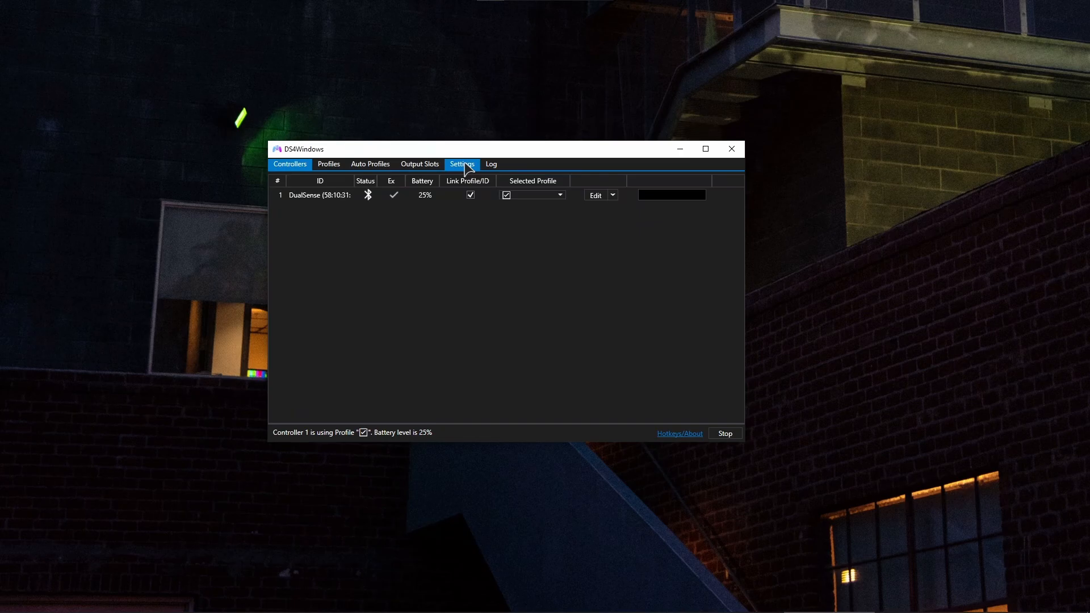
# Step: Review the Controller/Driver Setup guide from Settings, then close it
pyautogui.click(461, 164)
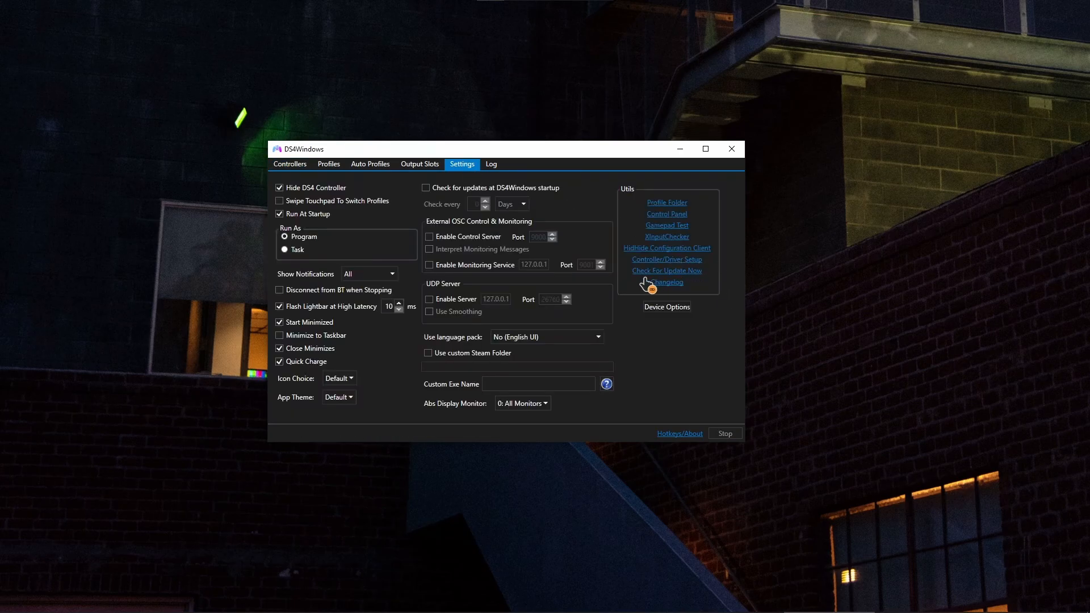
pyautogui.click(665, 260)
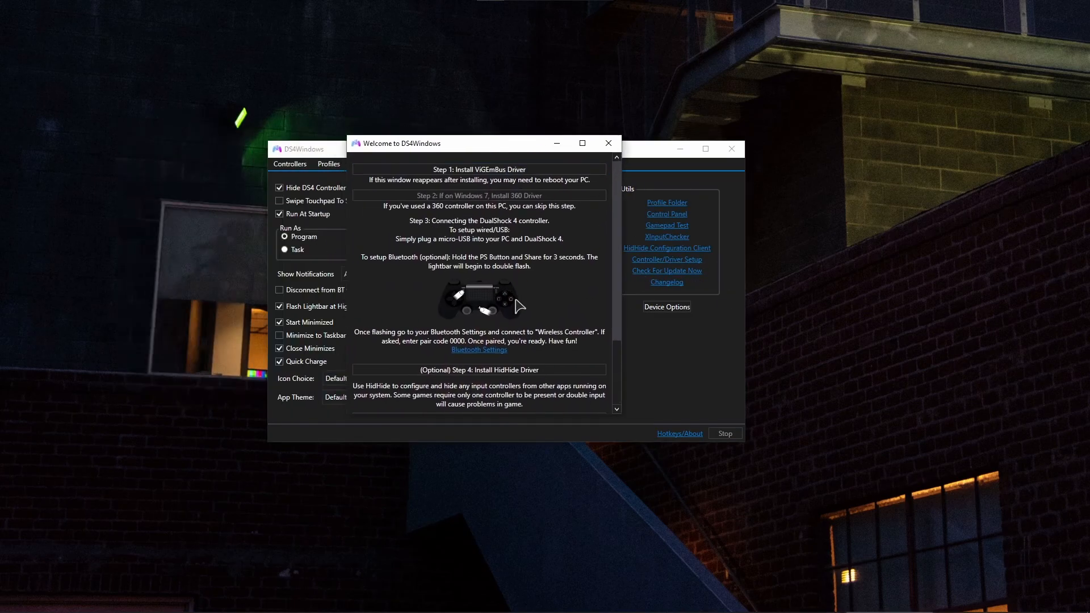
pyautogui.moveTo(463, 363)
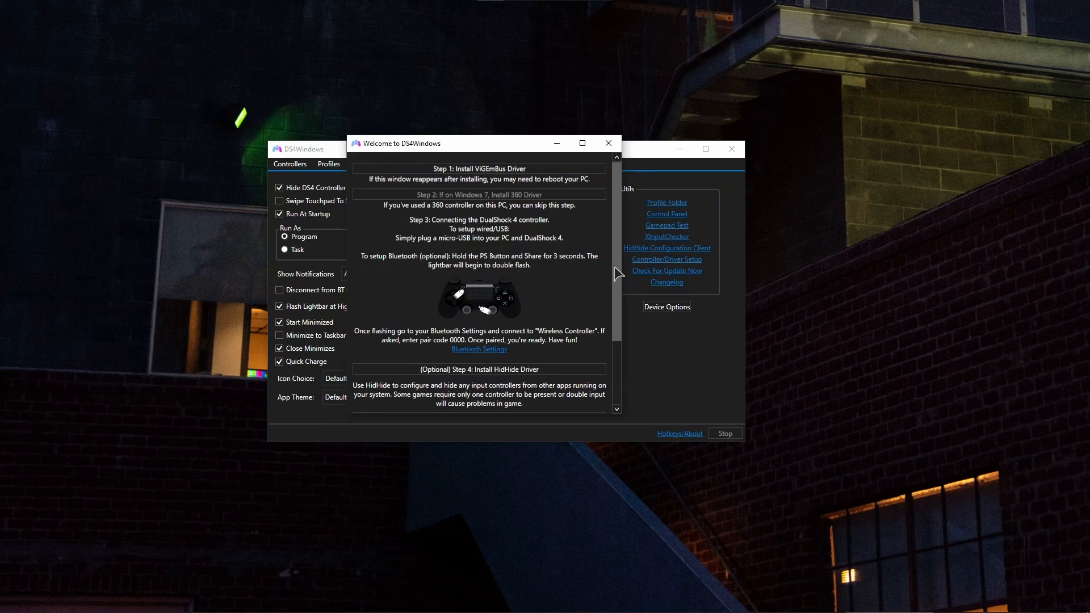
pyautogui.scroll(-3)
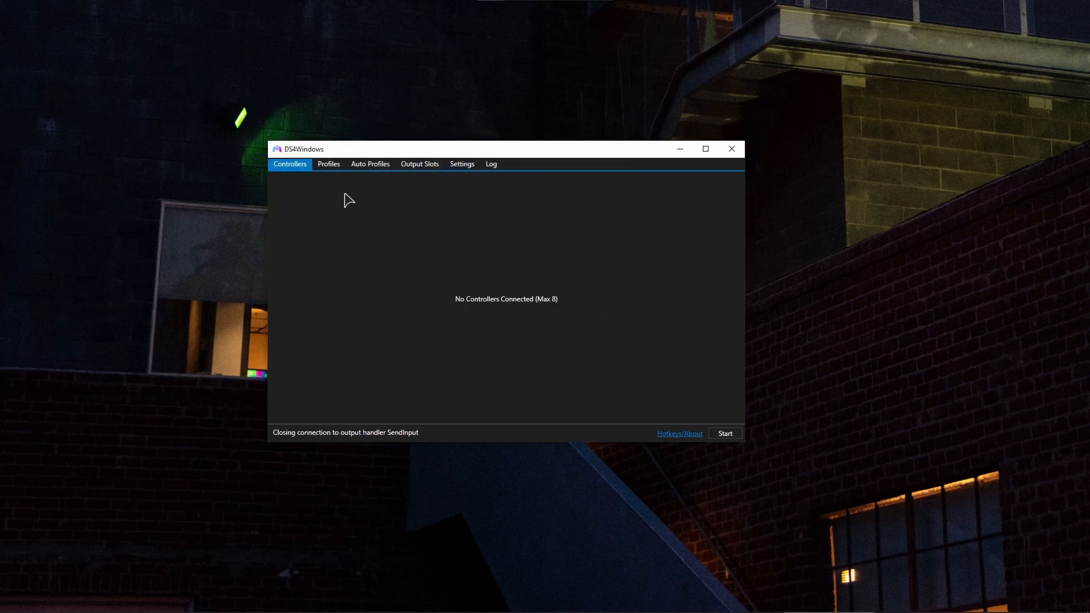
# Step: Restart the service, check the reconnected DualSense on Controllers, and go to Settings
pyautogui.click(724, 433)
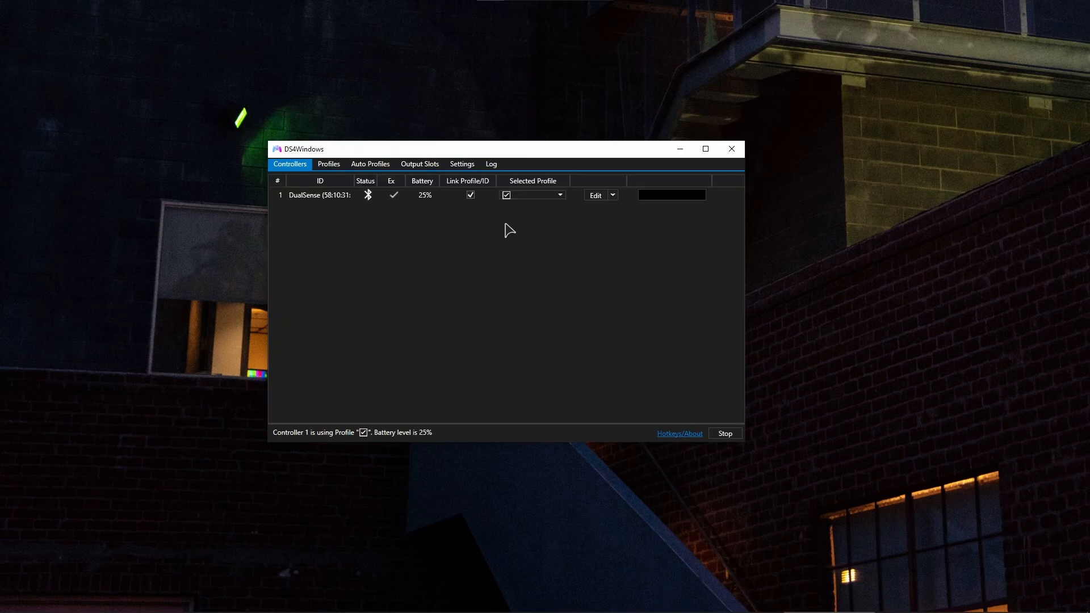
pyautogui.click(461, 164)
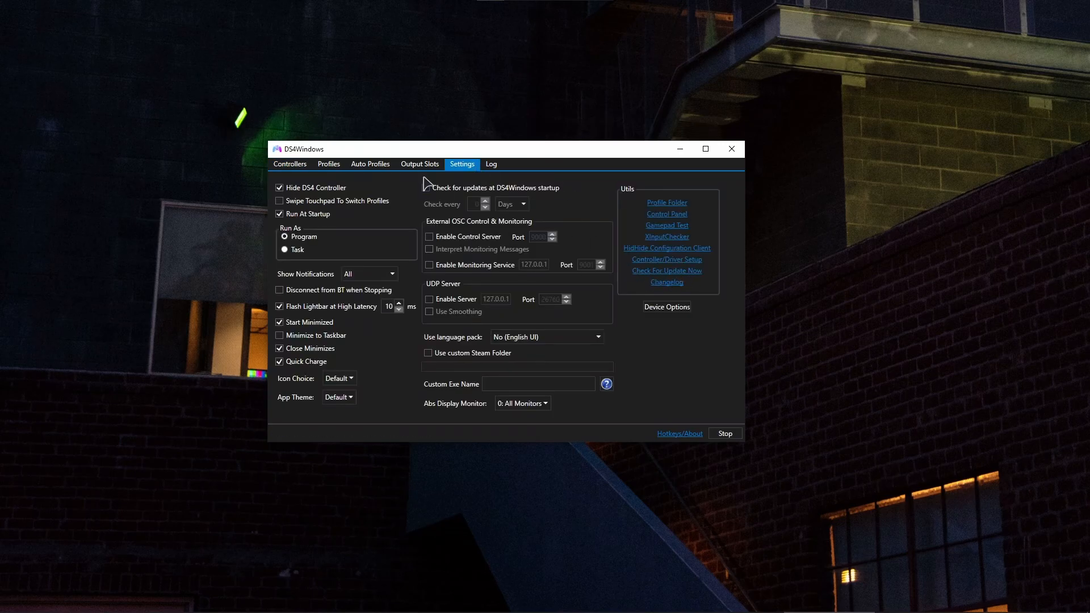
pyautogui.click(288, 164)
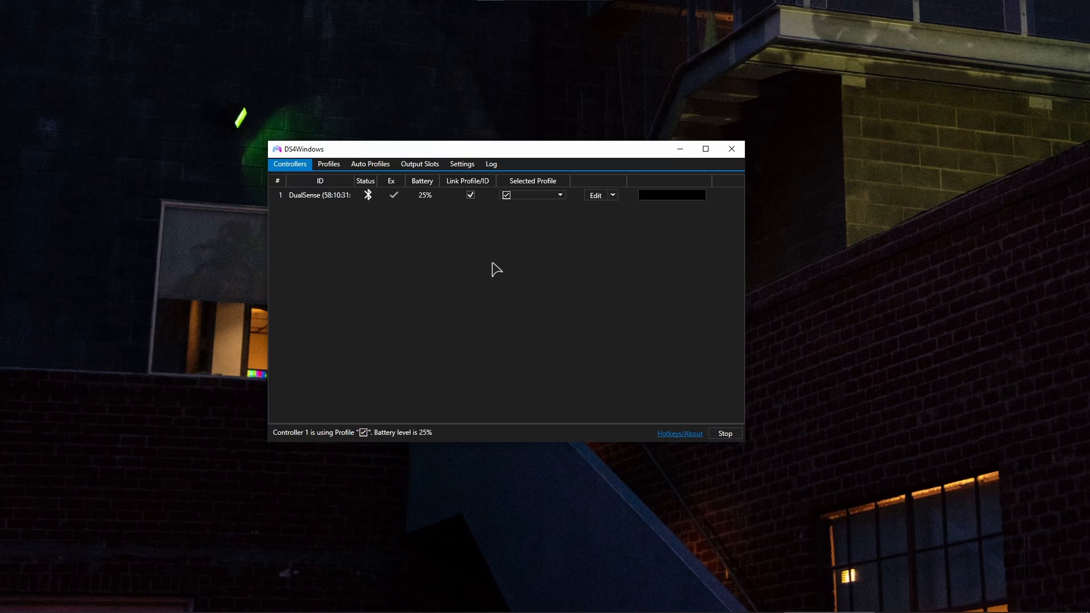
pyautogui.moveTo(500, 214)
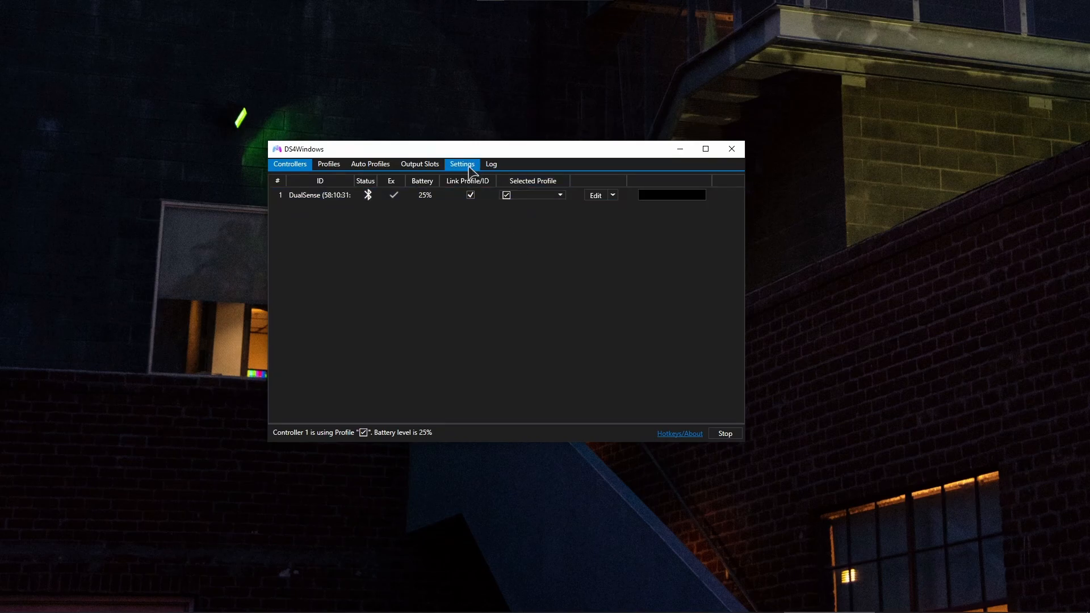
pyautogui.click(461, 164)
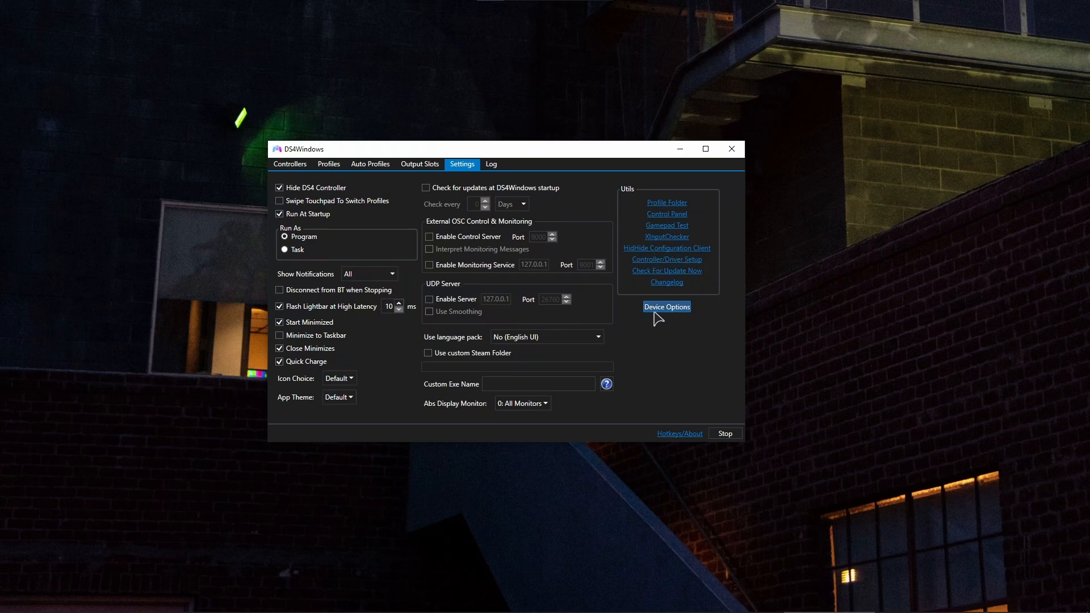
pyautogui.moveTo(329, 164)
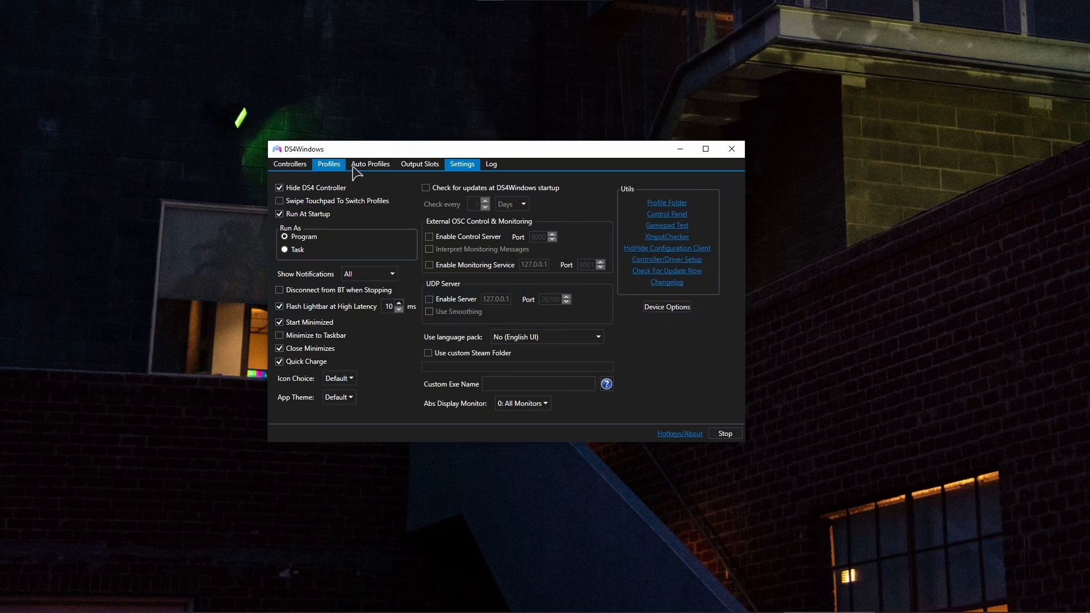
# Step: Open Device Options and confirm DS4 and DualSense Controller Support are enabled
pyautogui.click(666, 307)
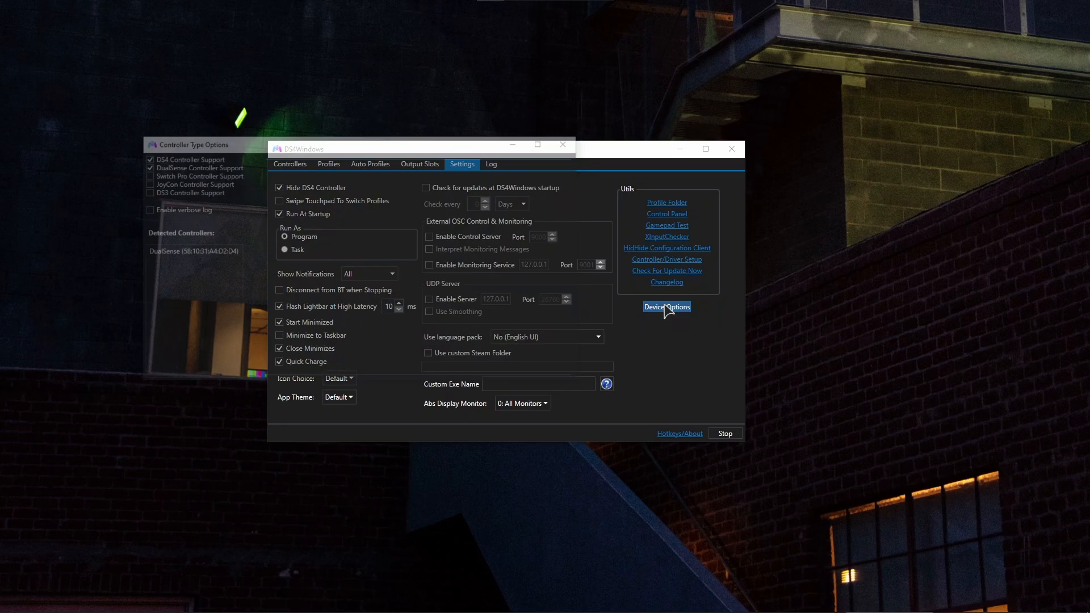
pyautogui.click(666, 306)
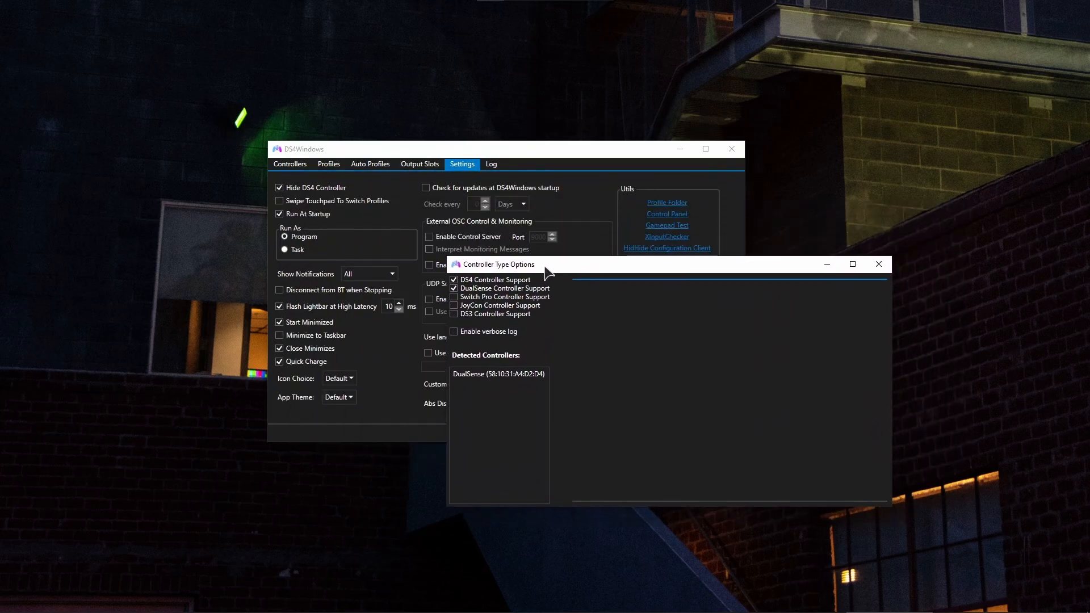
pyautogui.moveTo(493, 264); pyautogui.dragTo(521, 233)
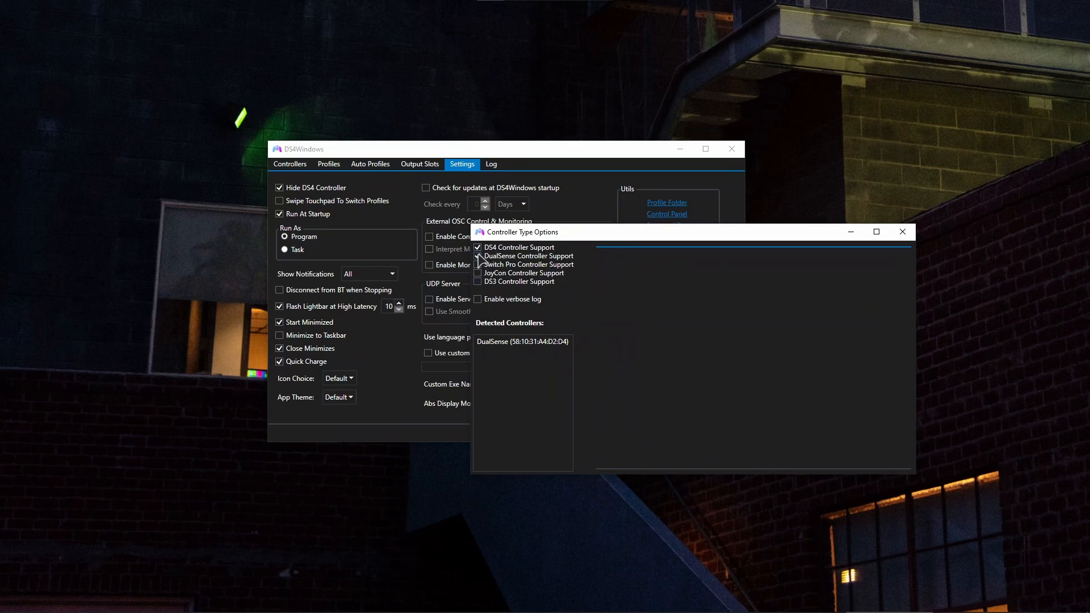
pyautogui.click(478, 256)
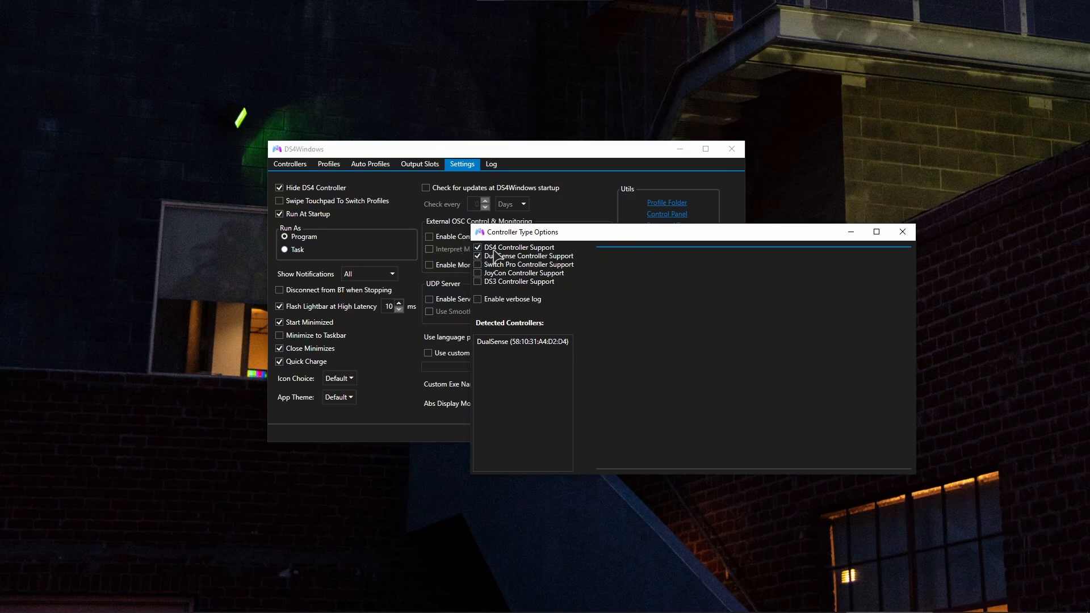
pyautogui.moveTo(532, 260)
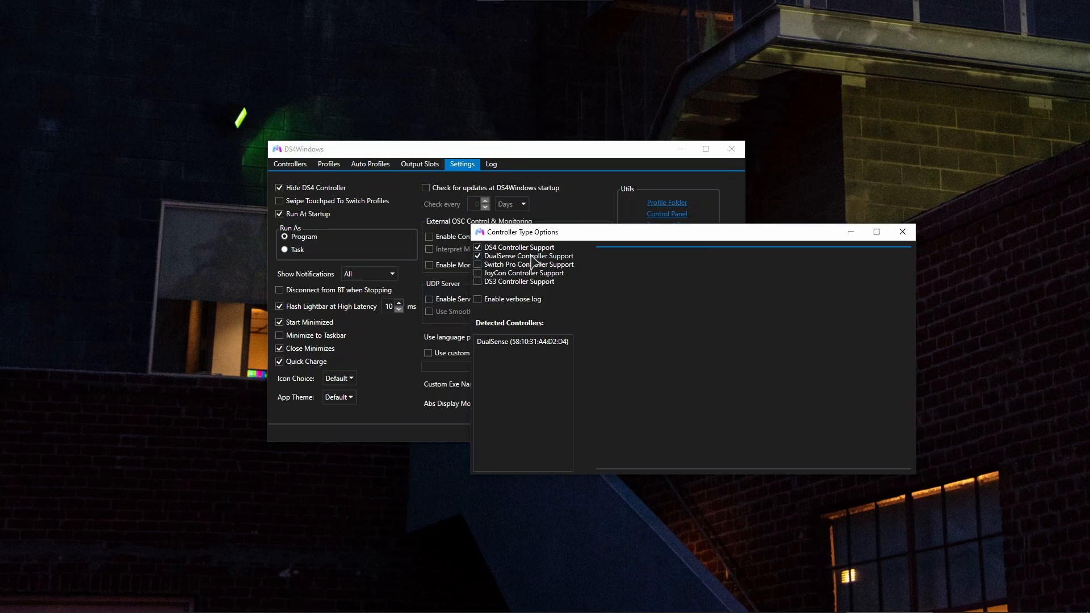
pyautogui.moveTo(518, 260)
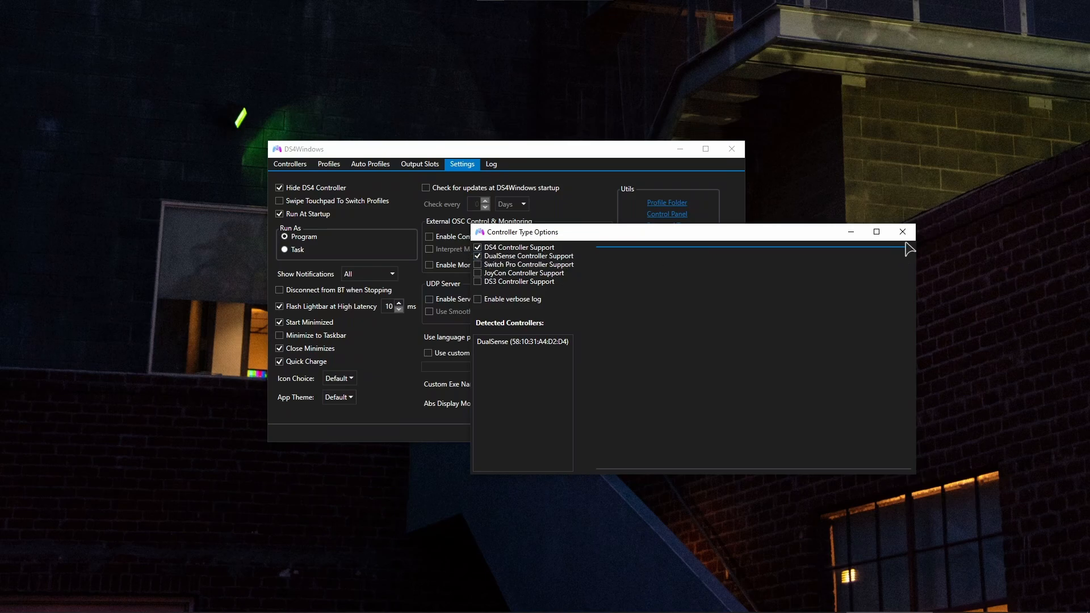
# Step: Close Controller Type Options and check the DualSense's Bluetooth status on Controllers
pyautogui.click(902, 231)
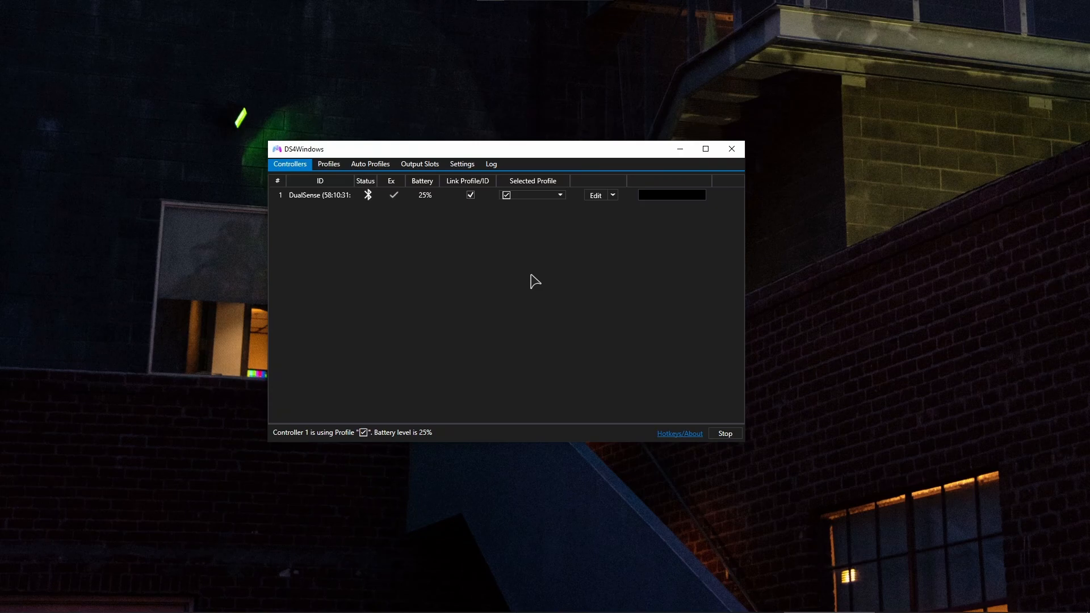
pyautogui.moveTo(591, 267)
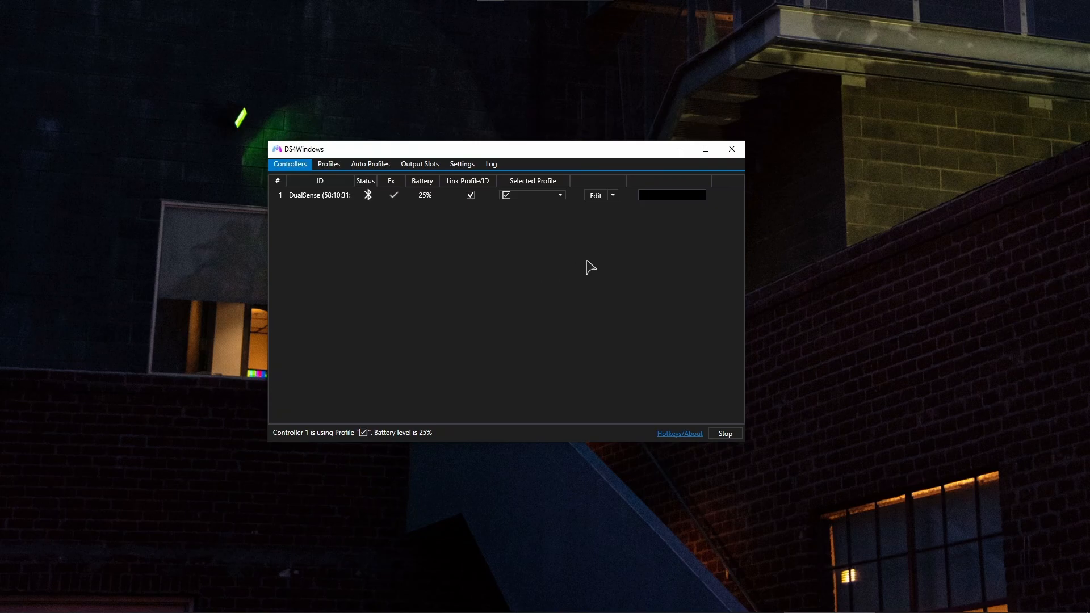
pyautogui.click(369, 195)
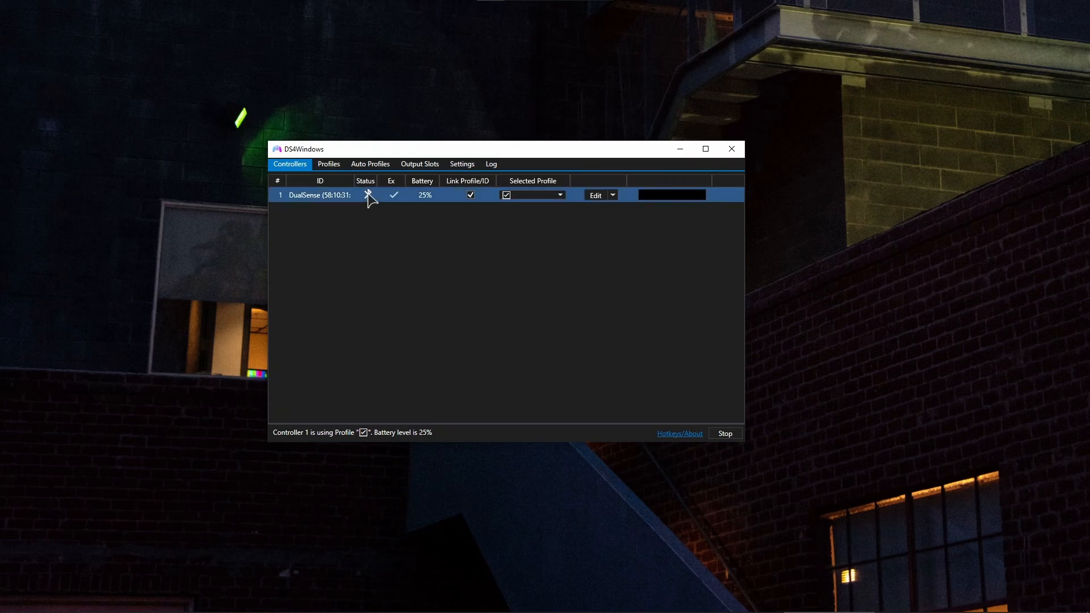
pyautogui.moveTo(369, 196)
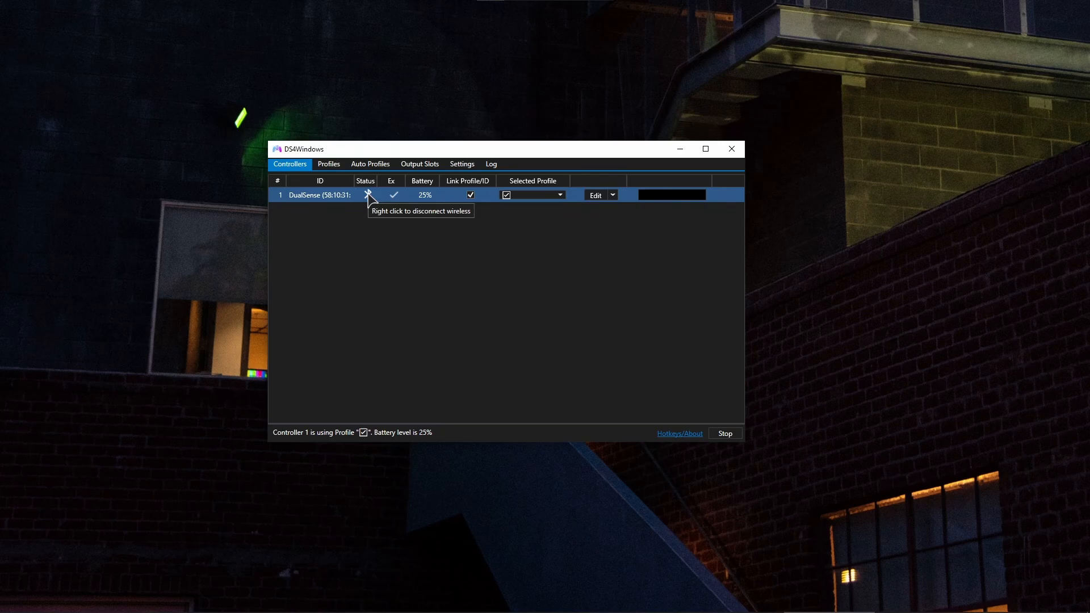
pyautogui.moveTo(445, 274)
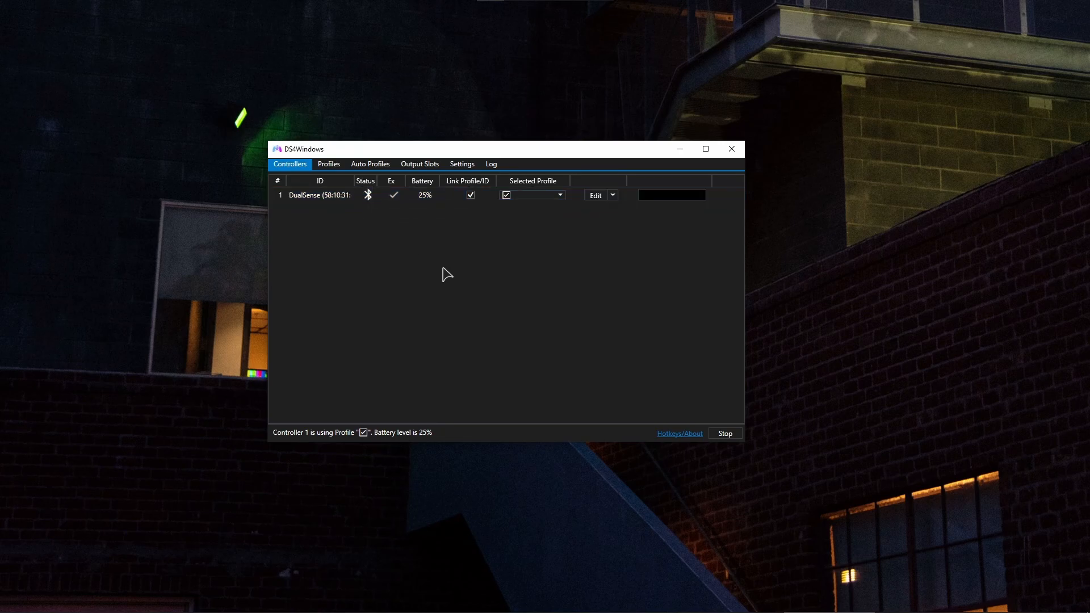
pyautogui.moveTo(725, 433)
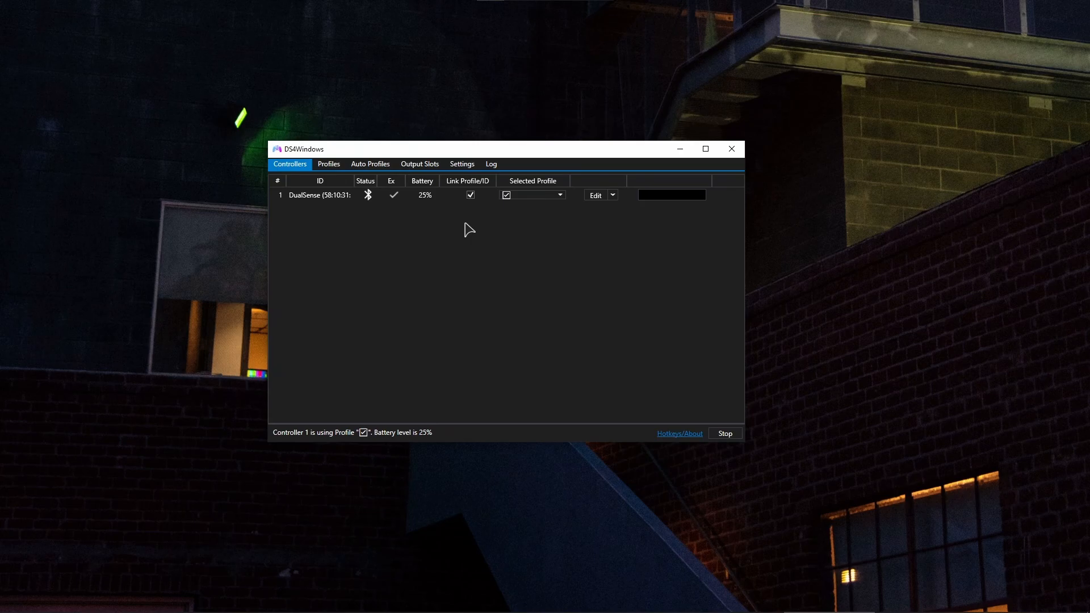
pyautogui.click(461, 164)
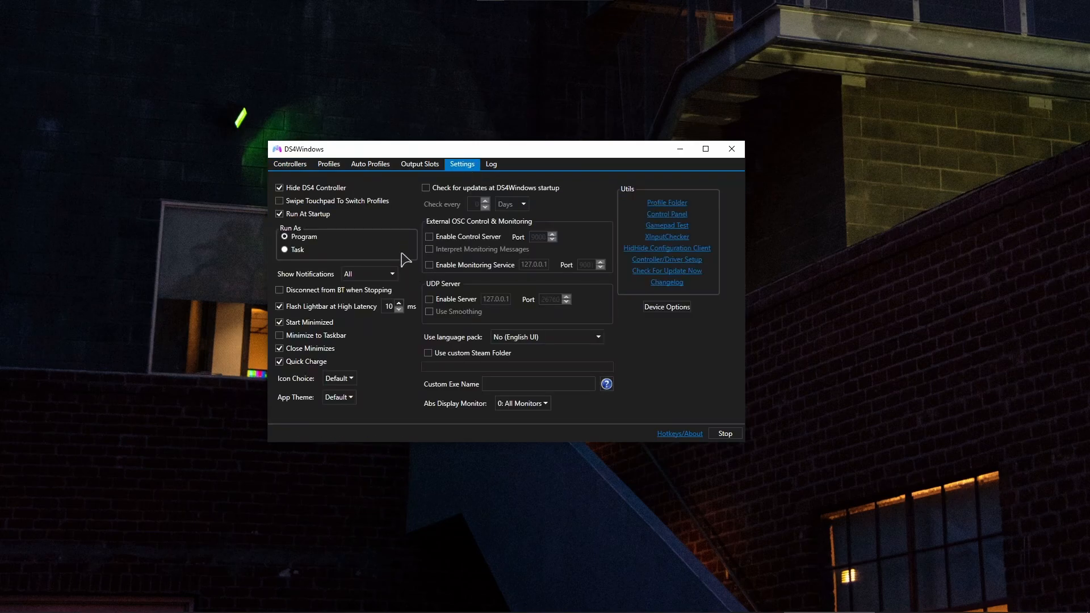
pyautogui.moveTo(340, 193)
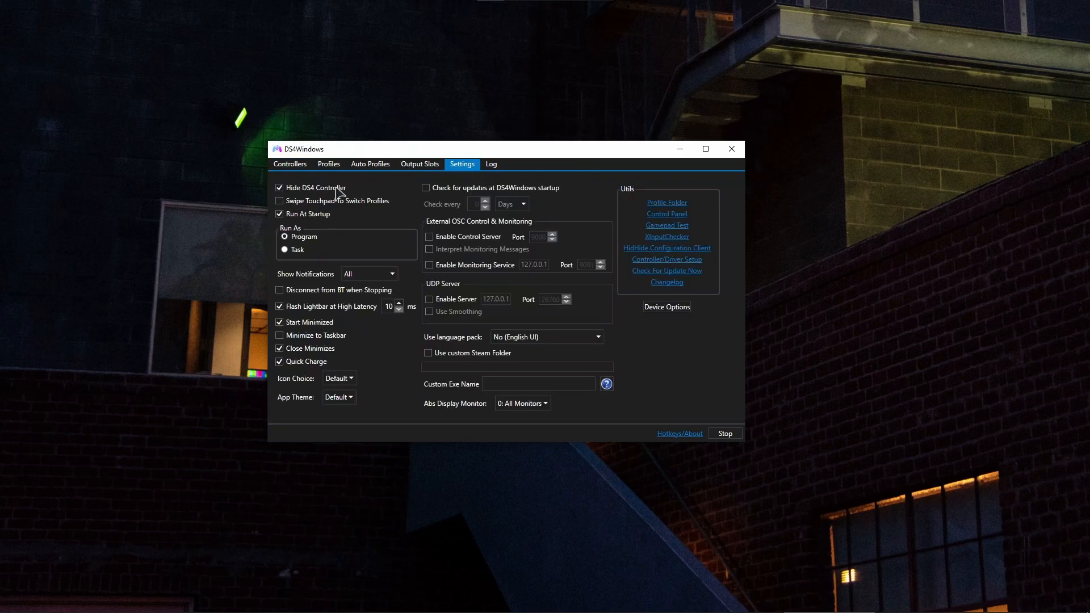
pyautogui.moveTo(322, 221)
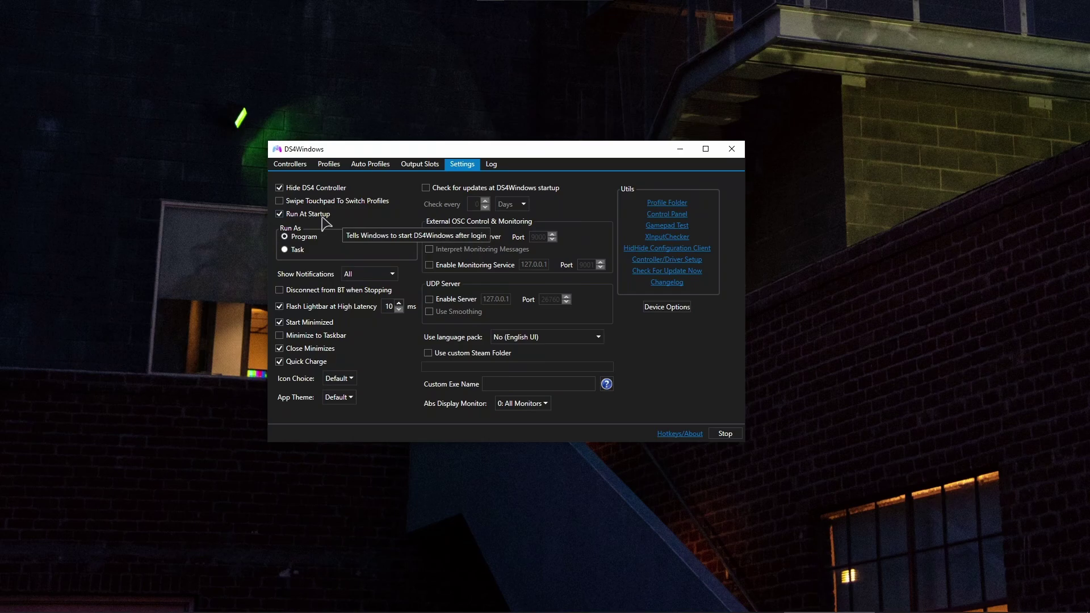
pyautogui.moveTo(358, 371)
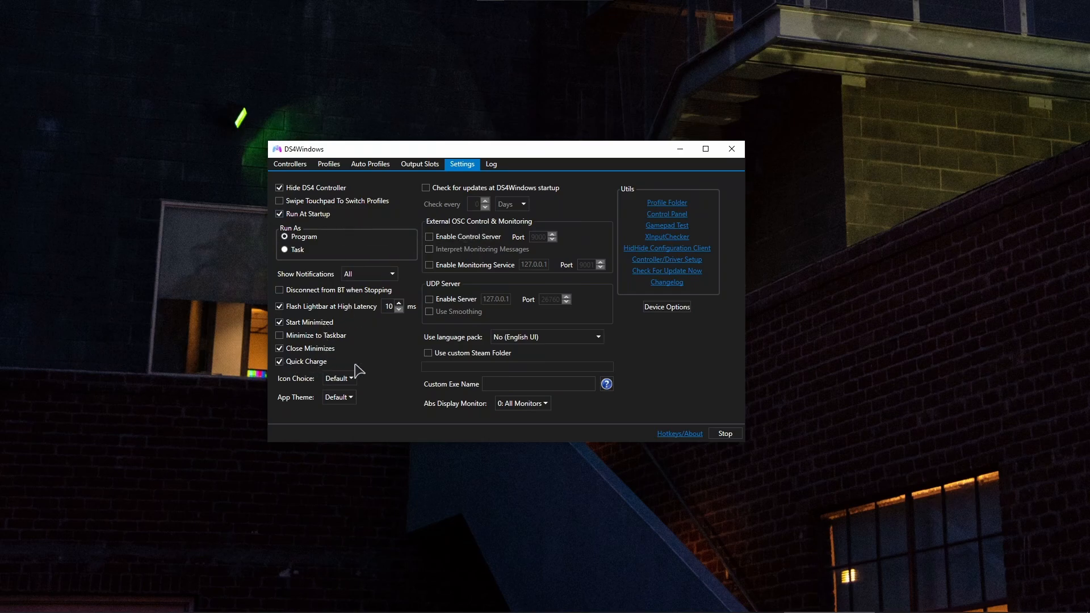
pyautogui.moveTo(292, 323)
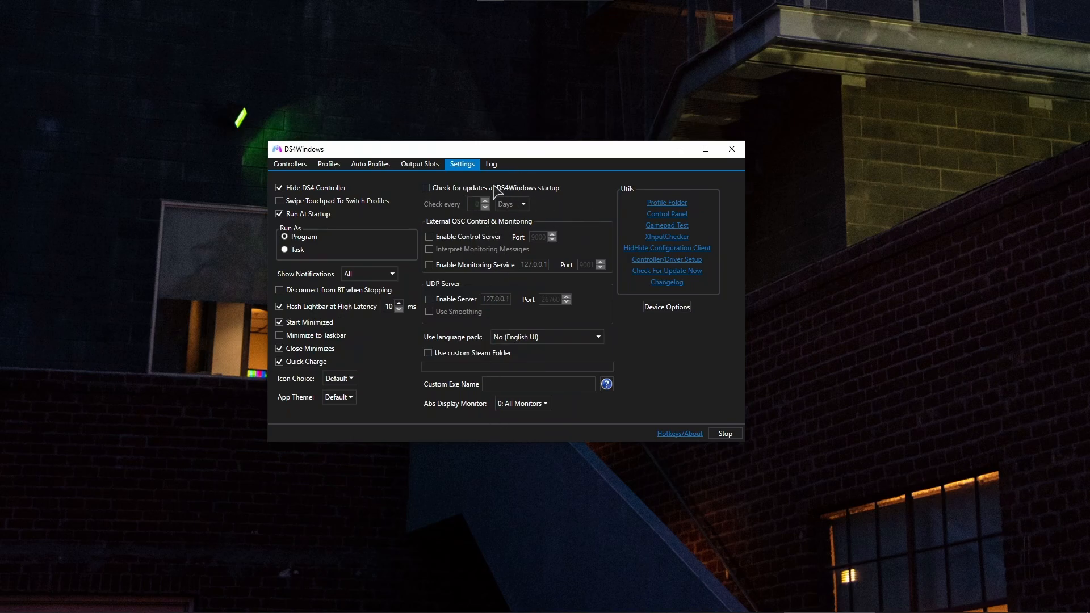
pyautogui.moveTo(538, 193)
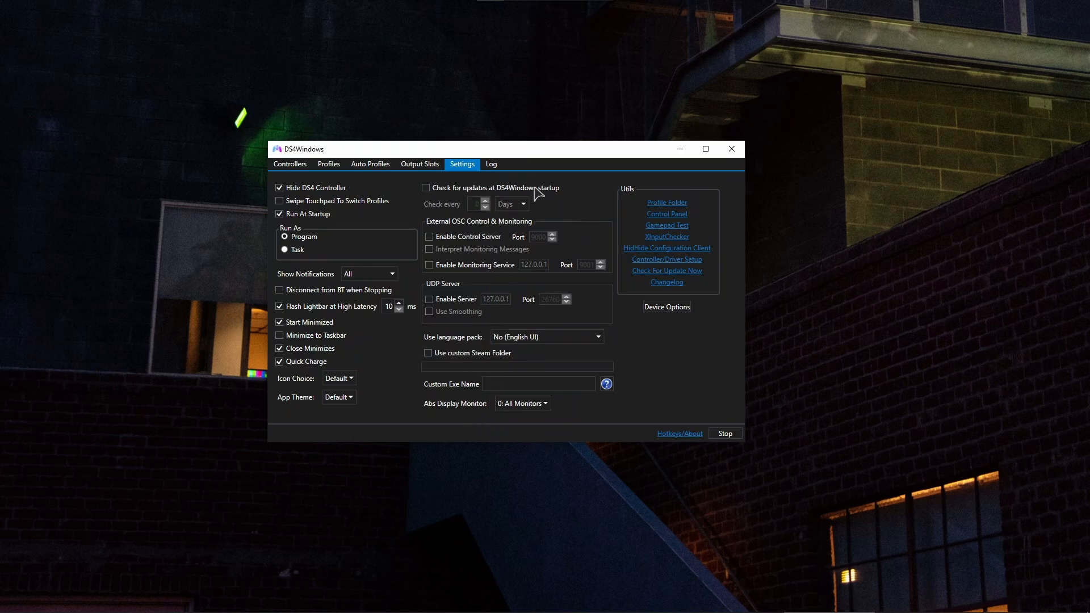
pyautogui.moveTo(545, 311)
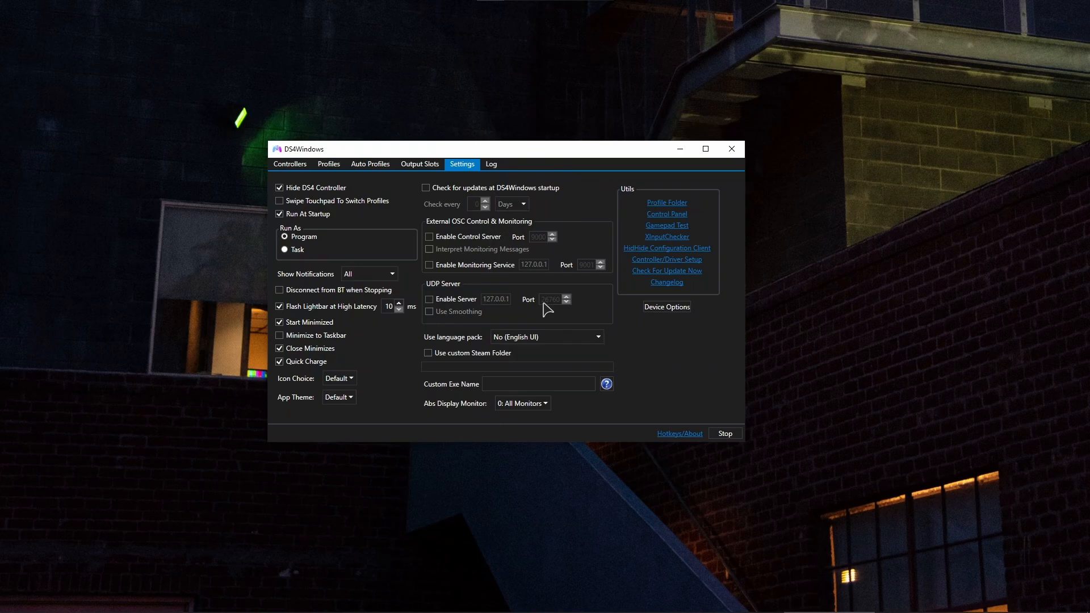
# Step: Reposition the window, glance at saved profiles, and return to the 25% battery DualSense
pyautogui.click(289, 164)
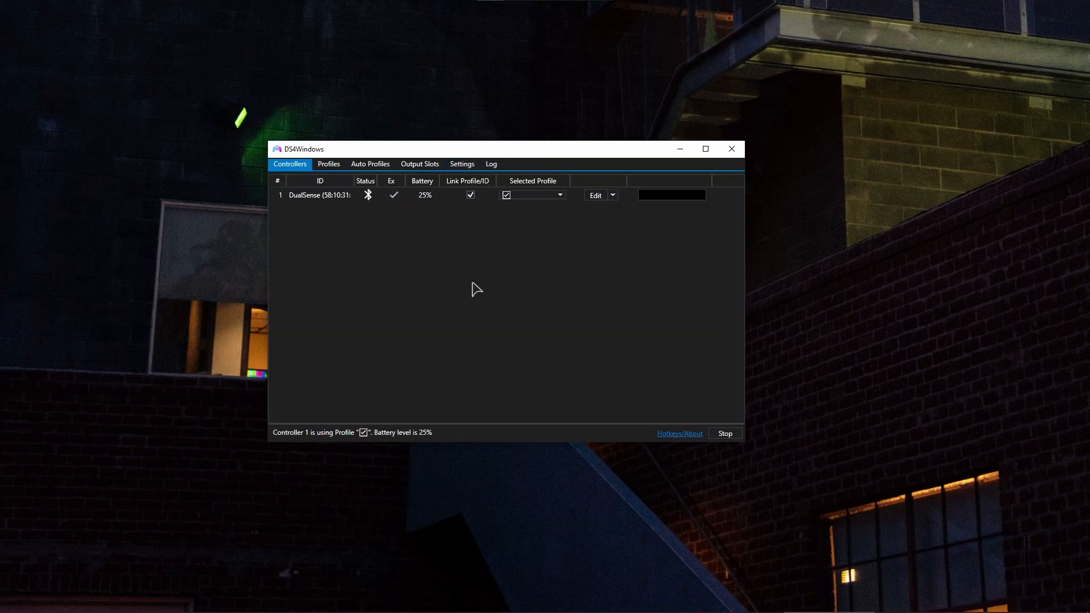
pyautogui.moveTo(492, 286)
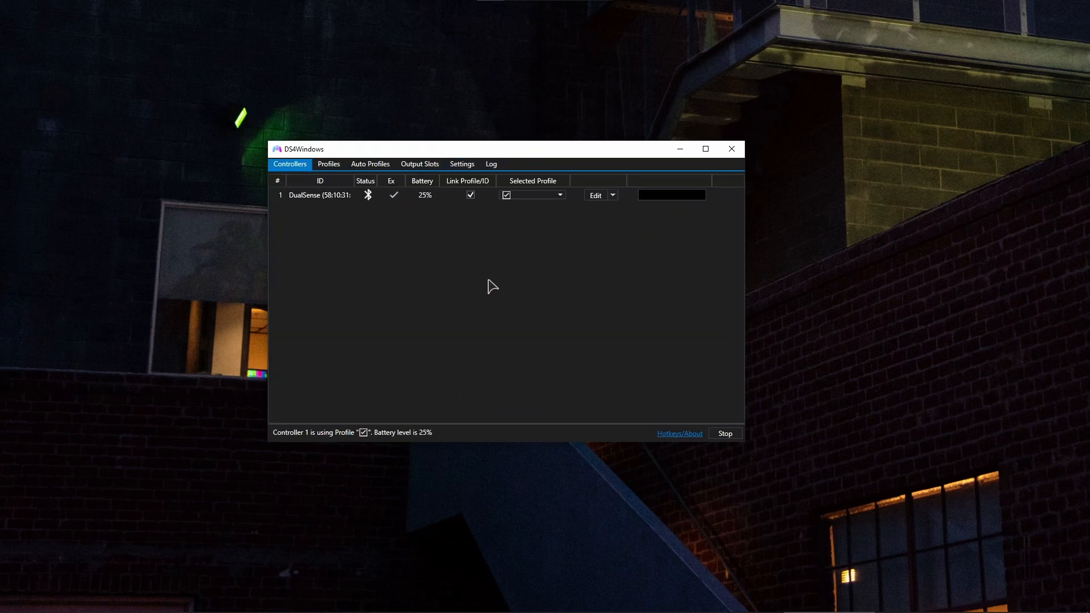
pyautogui.moveTo(486, 148); pyautogui.dragTo(462, 155)
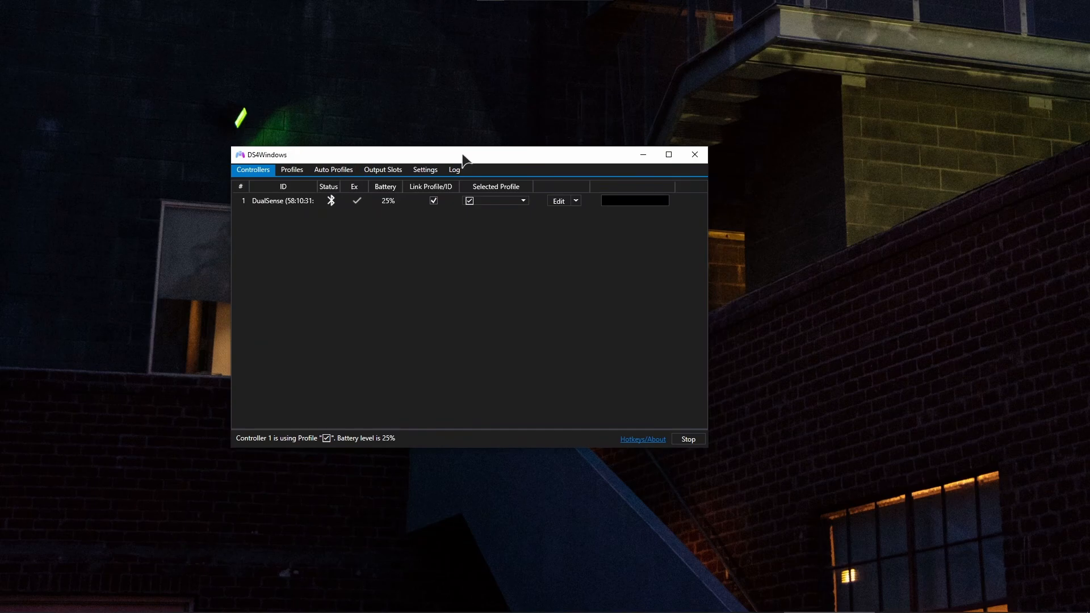
pyautogui.moveTo(464, 154); pyautogui.dragTo(492, 155)
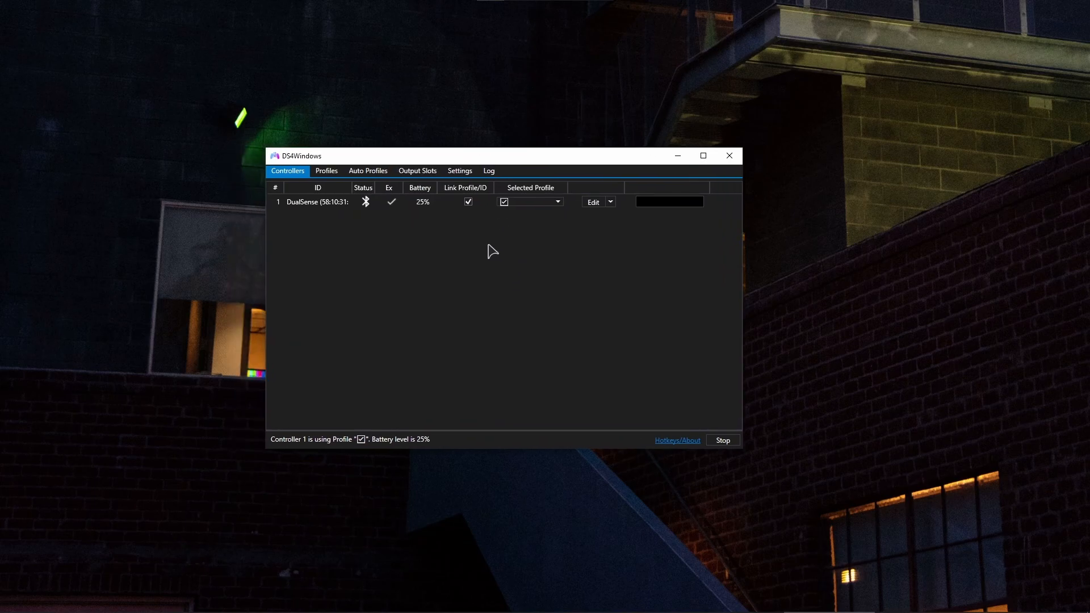
pyautogui.moveTo(498, 266)
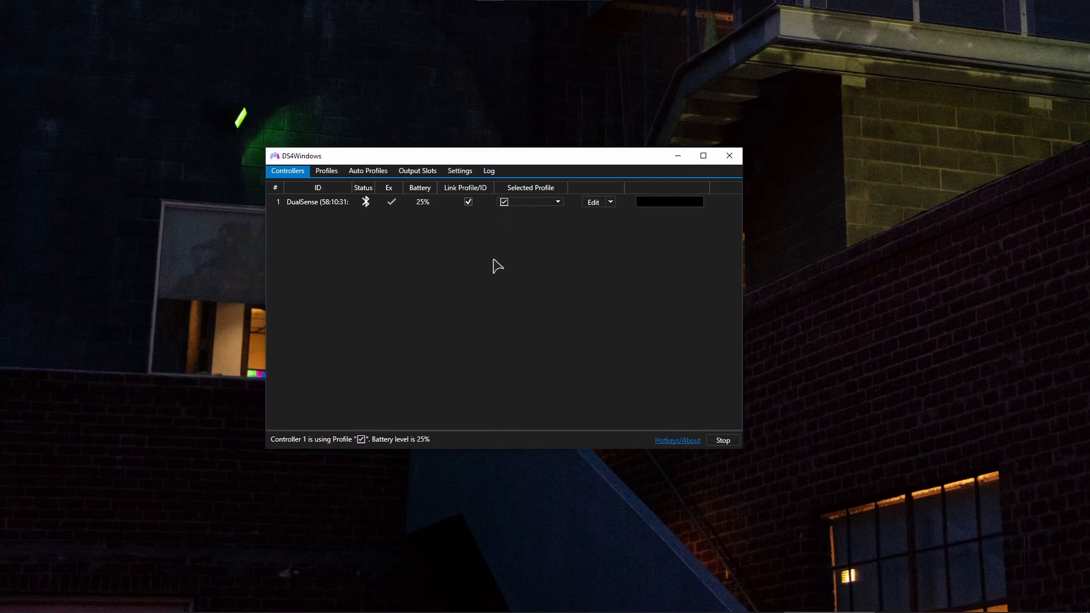
pyautogui.click(326, 170)
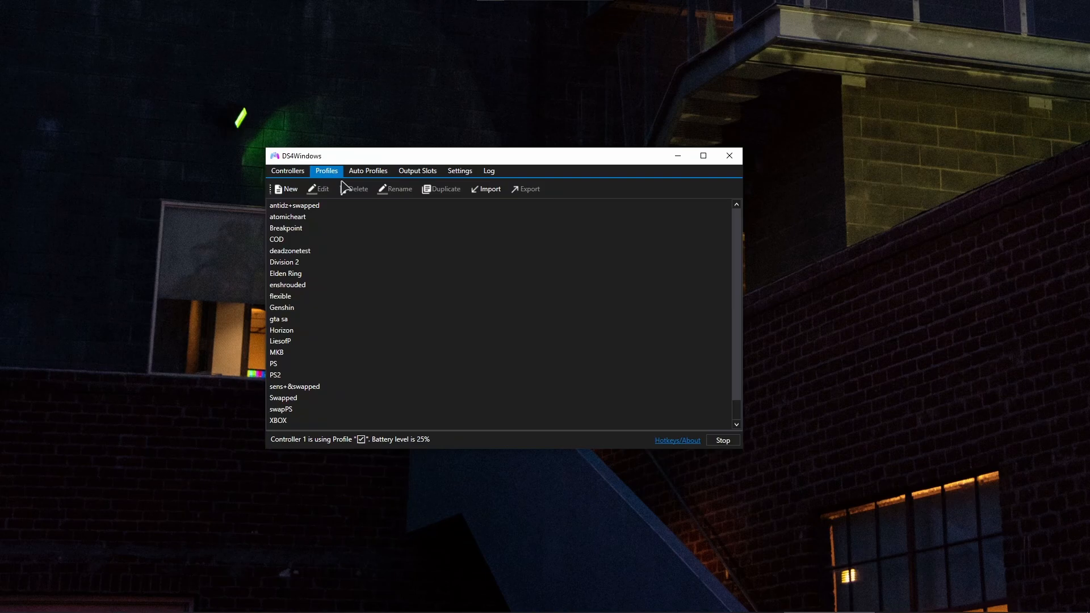
pyautogui.click(285, 272)
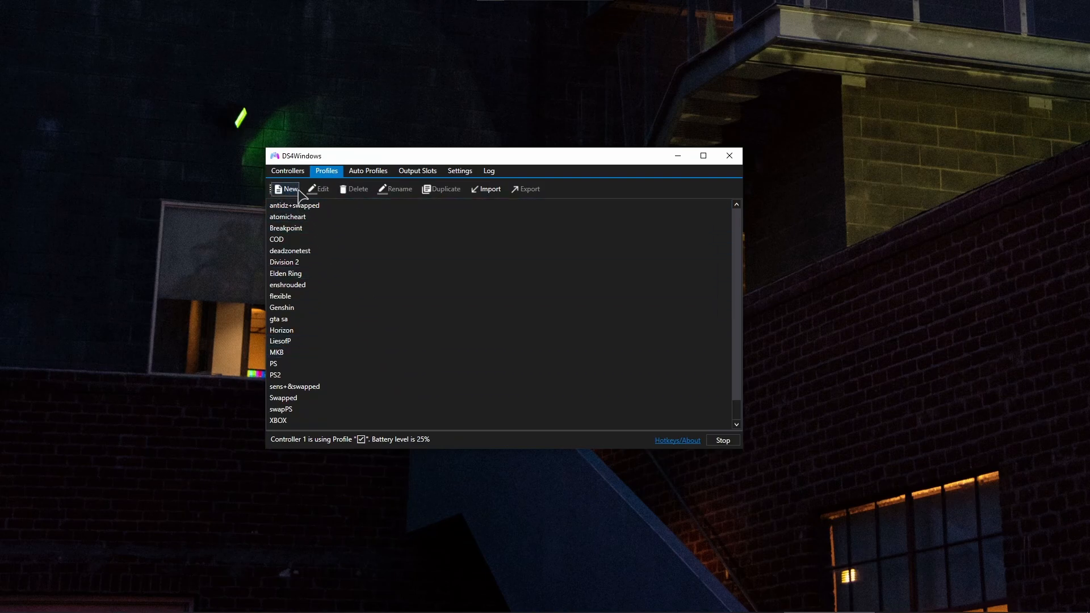
pyautogui.click(287, 171)
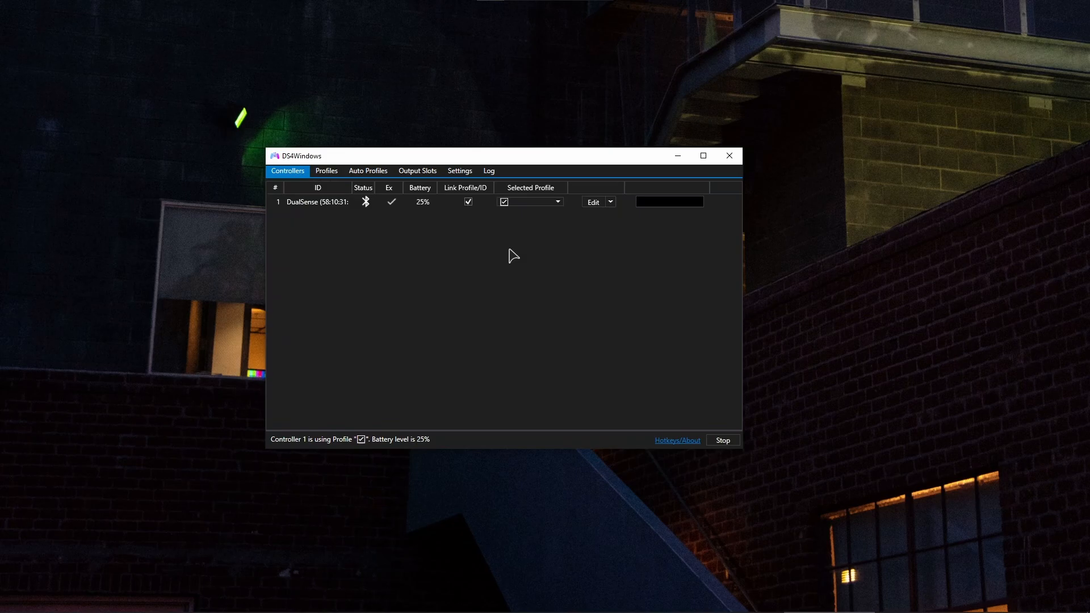
pyautogui.click(421, 201)
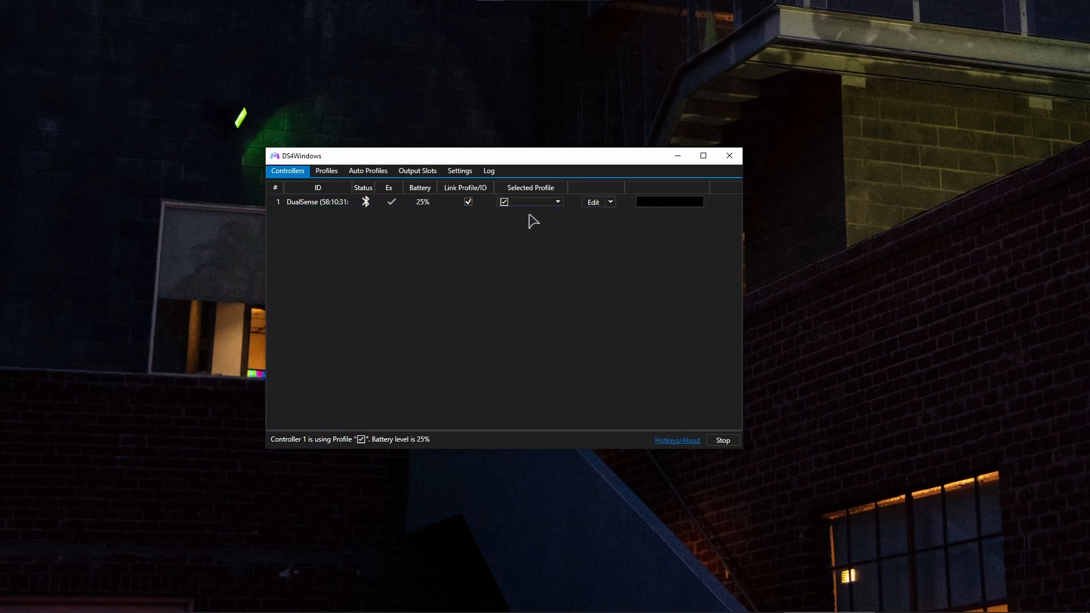
pyautogui.moveTo(538, 231)
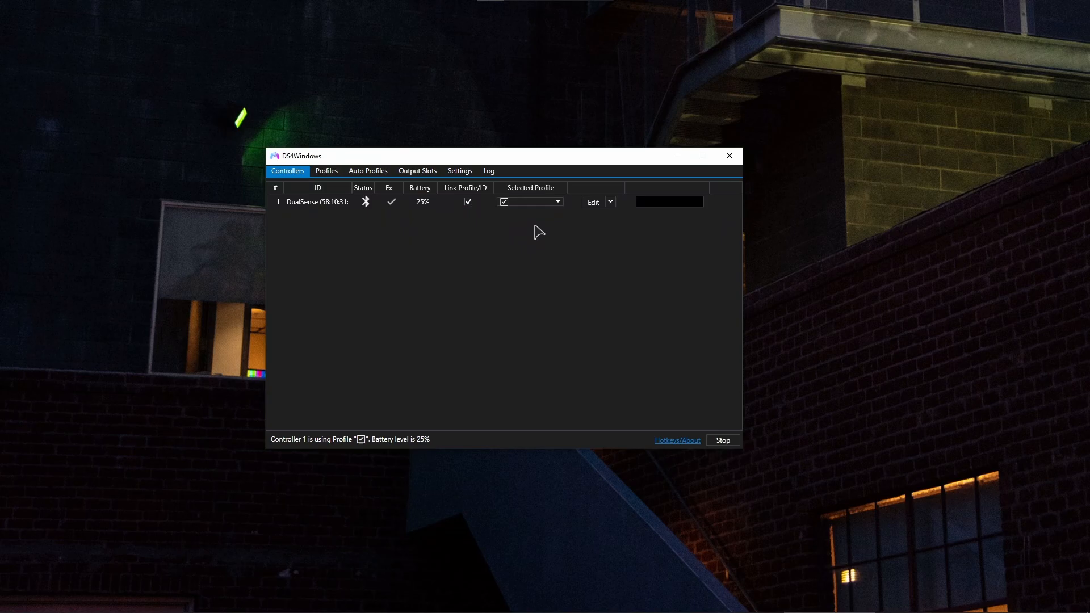
# Step: Choose XBOX from controller 1's Selected Profile dropdown
pyautogui.click(557, 202)
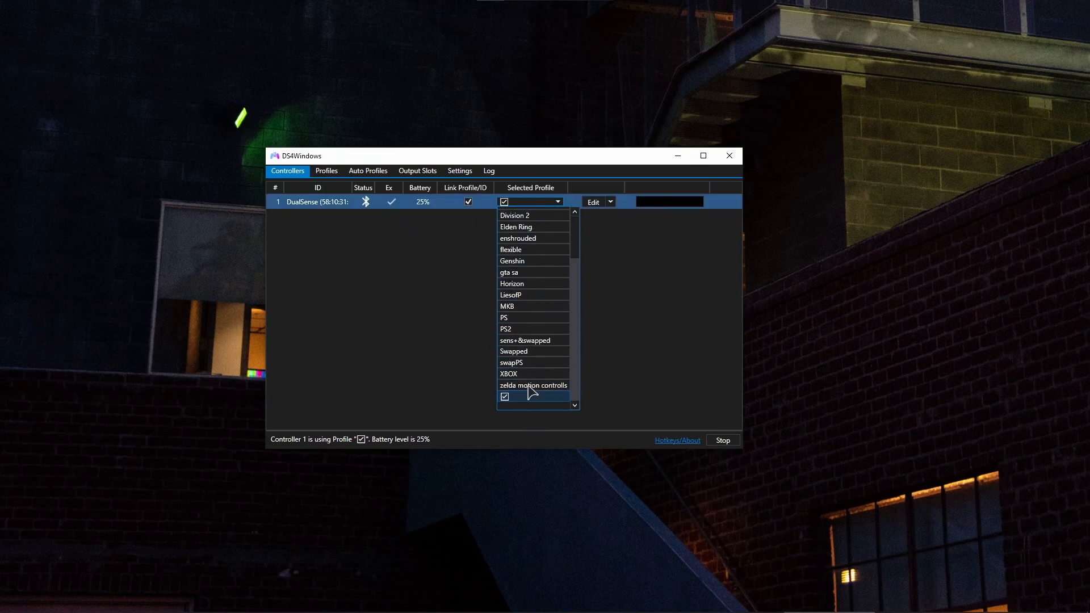
pyautogui.scroll(3)
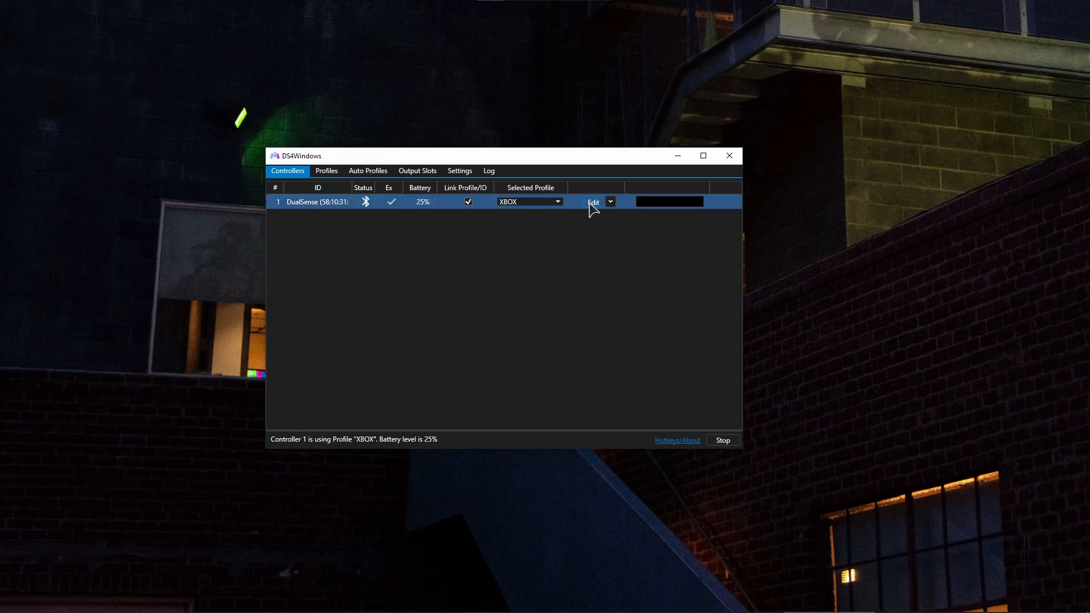
# Step: Open the XBOX profile editor to view mappings like Triangle to Y Button
pyautogui.click(592, 203)
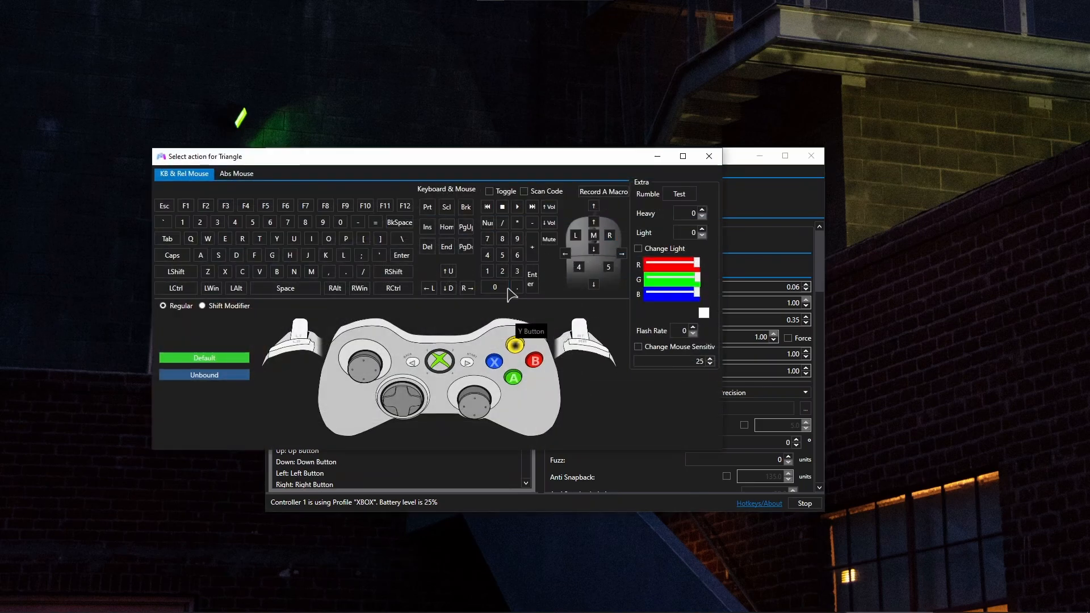
pyautogui.moveTo(518, 402)
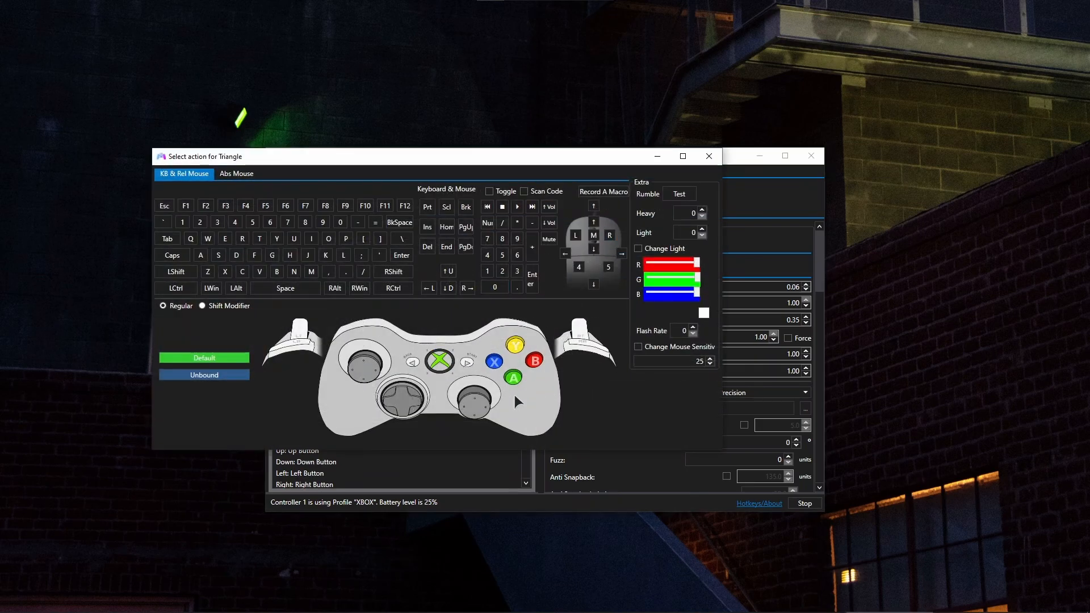
pyautogui.moveTo(226, 256)
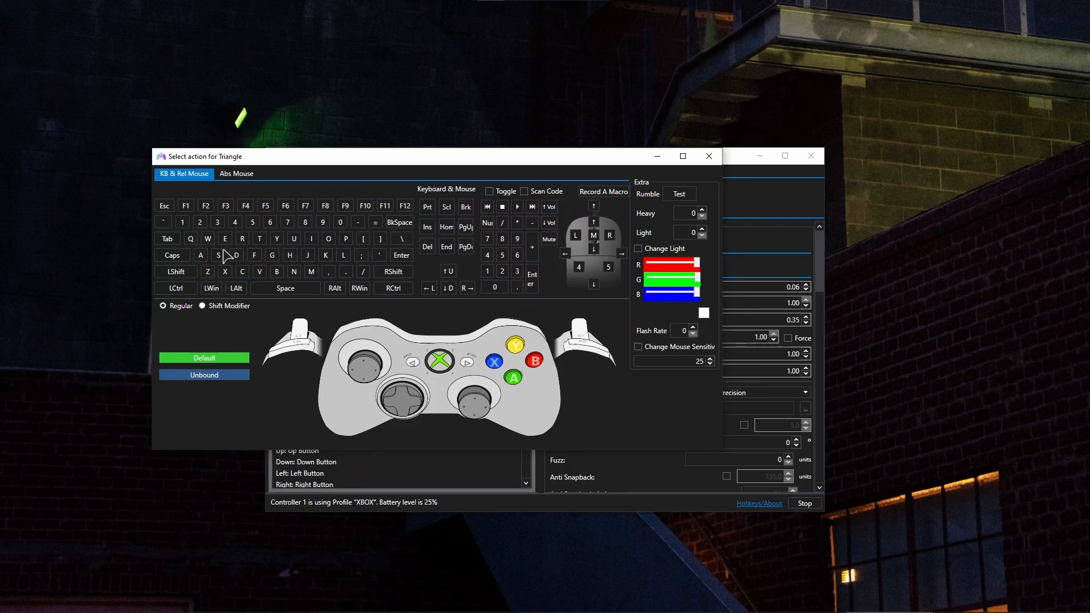
pyautogui.moveTo(445, 385)
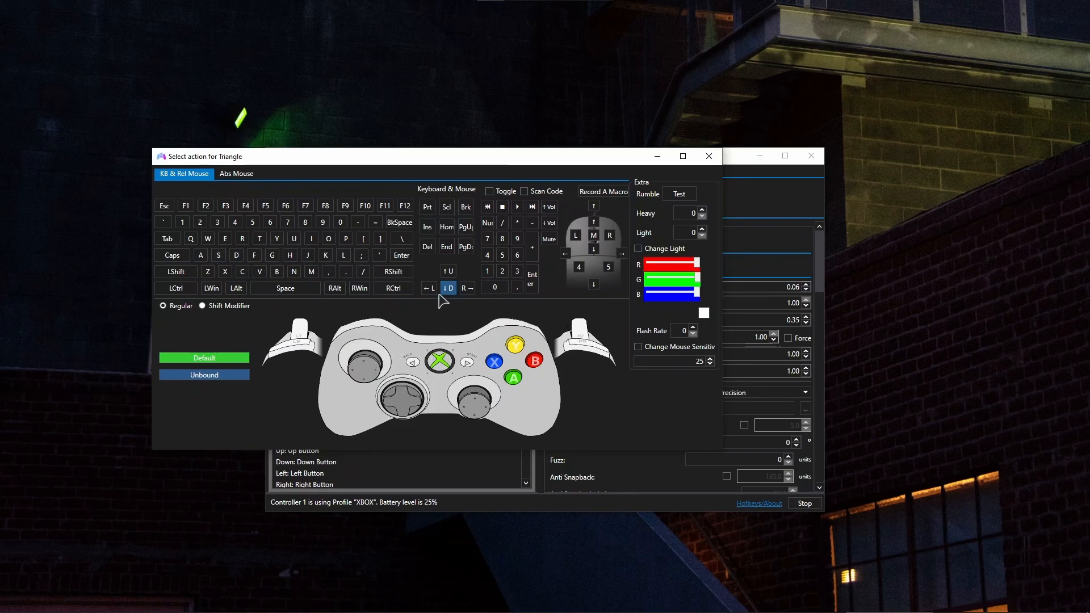
pyautogui.moveTo(585, 303)
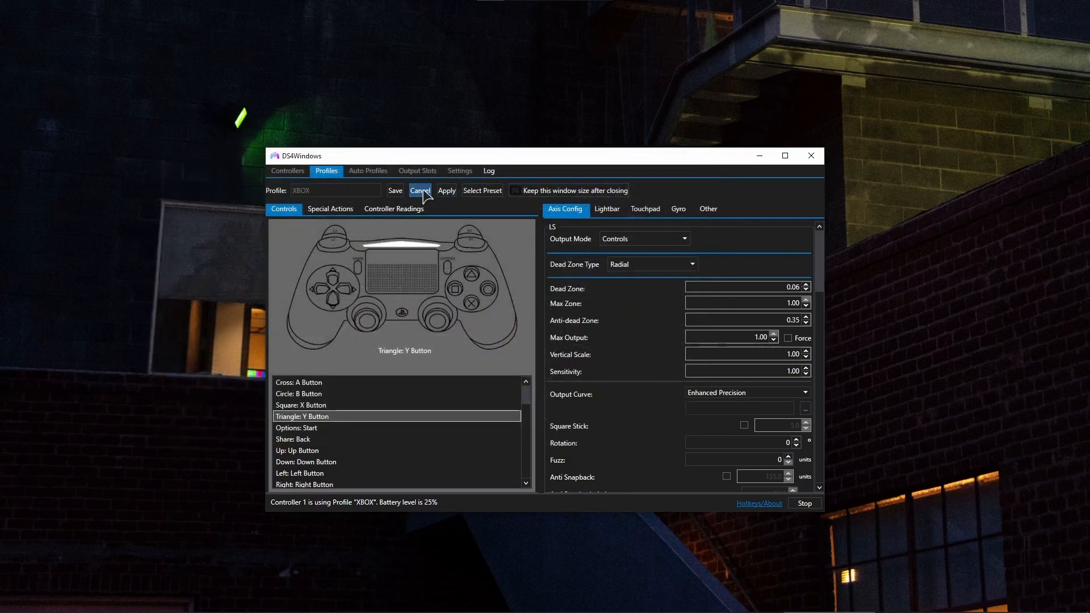
# Step: Check live stick and motion readings in Controller Readings, then cancel out to the controllers list
pyautogui.click(393, 209)
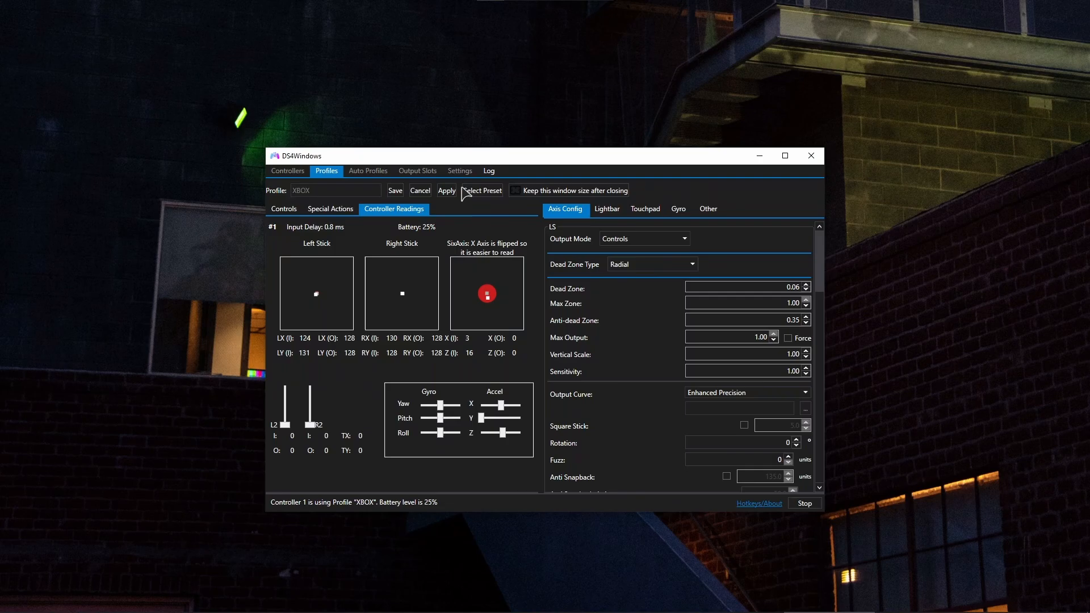
pyautogui.click(288, 171)
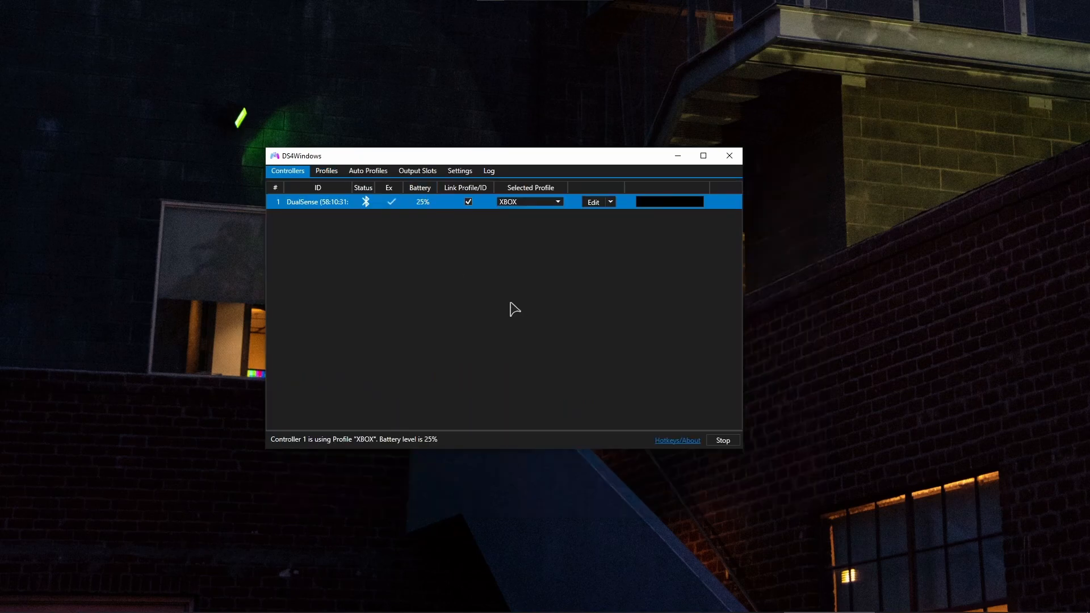